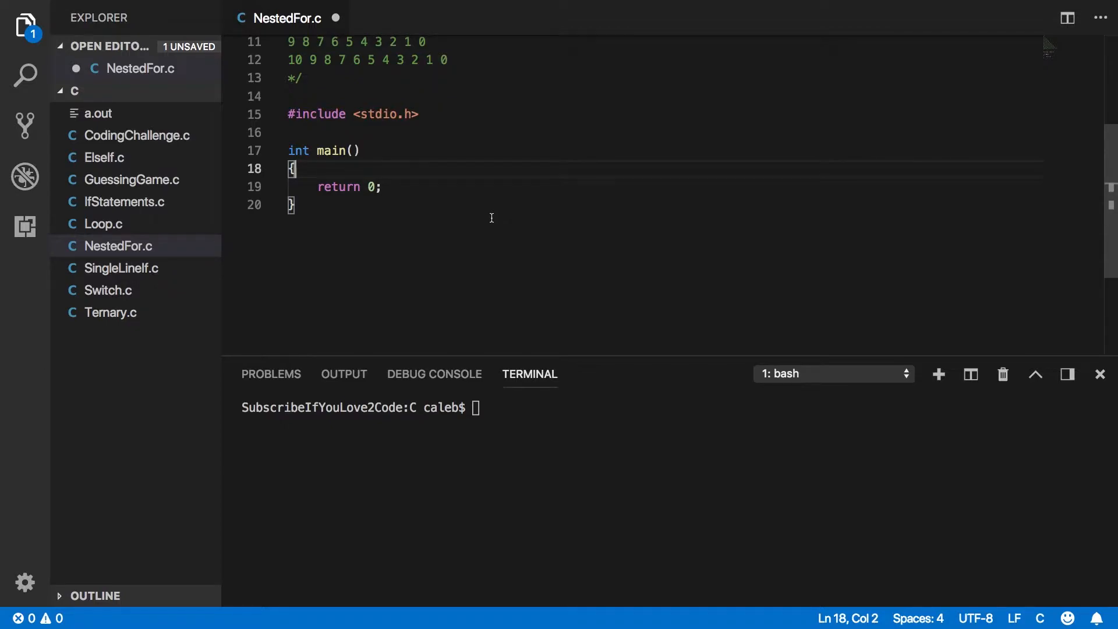
{"action": "mouse_move", "coordinate": [436, 93]}
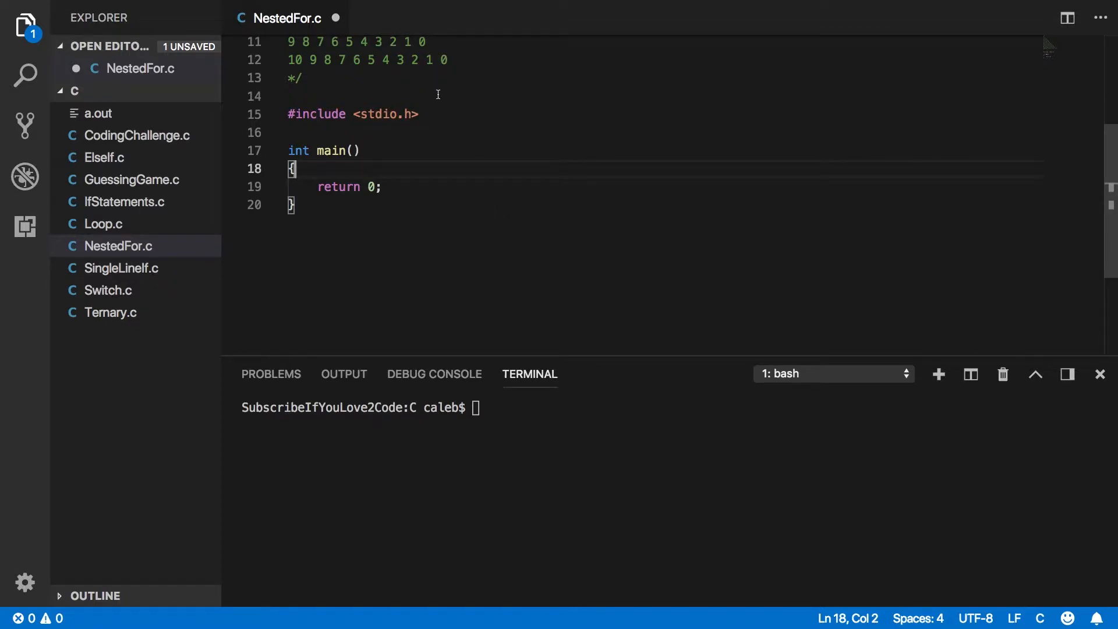
Write the loop header for (int i = 0; i < 11; i++) with an empty braced body inside main.
{"action": "scroll", "scroll_direction": "up", "scroll_amount": 3}
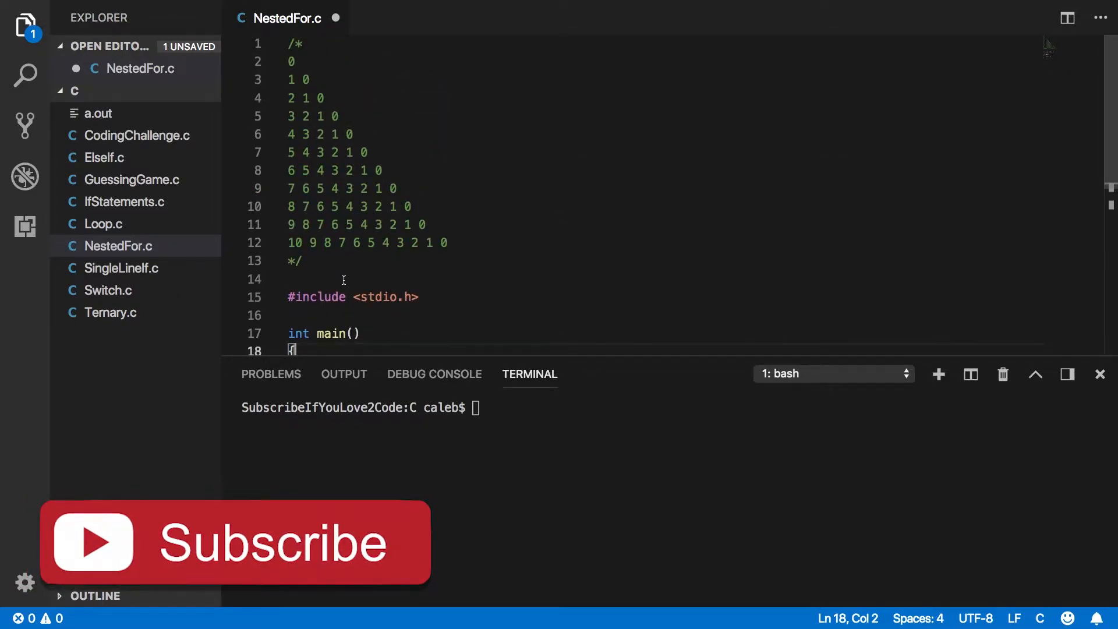
{"action": "mouse_move", "coordinate": [487, 592]}
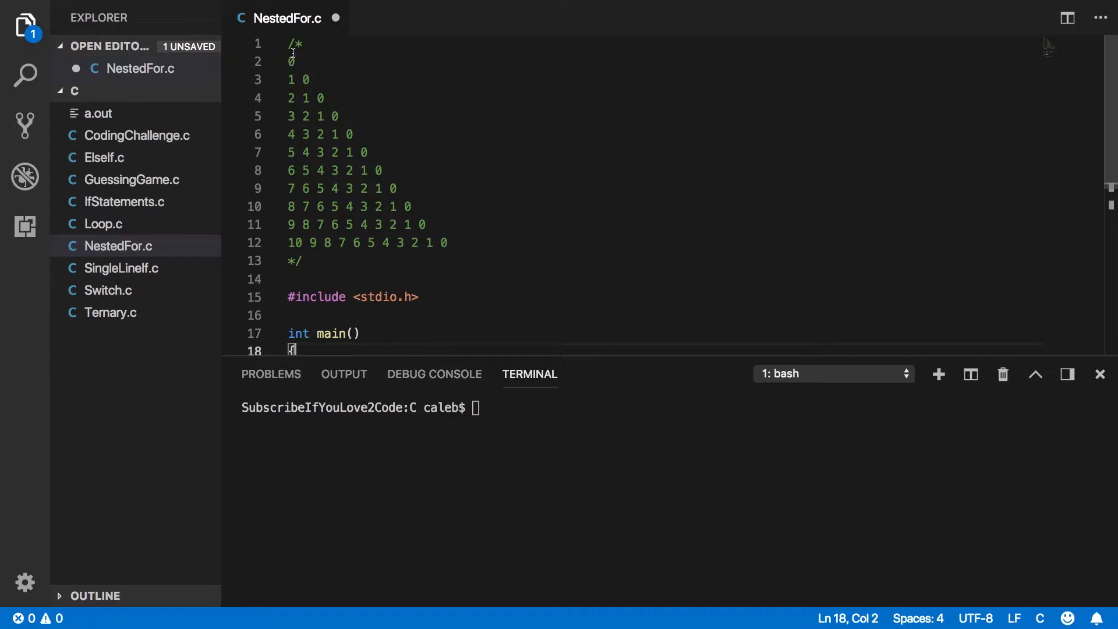
{"action": "mouse_move", "coordinate": [310, 176]}
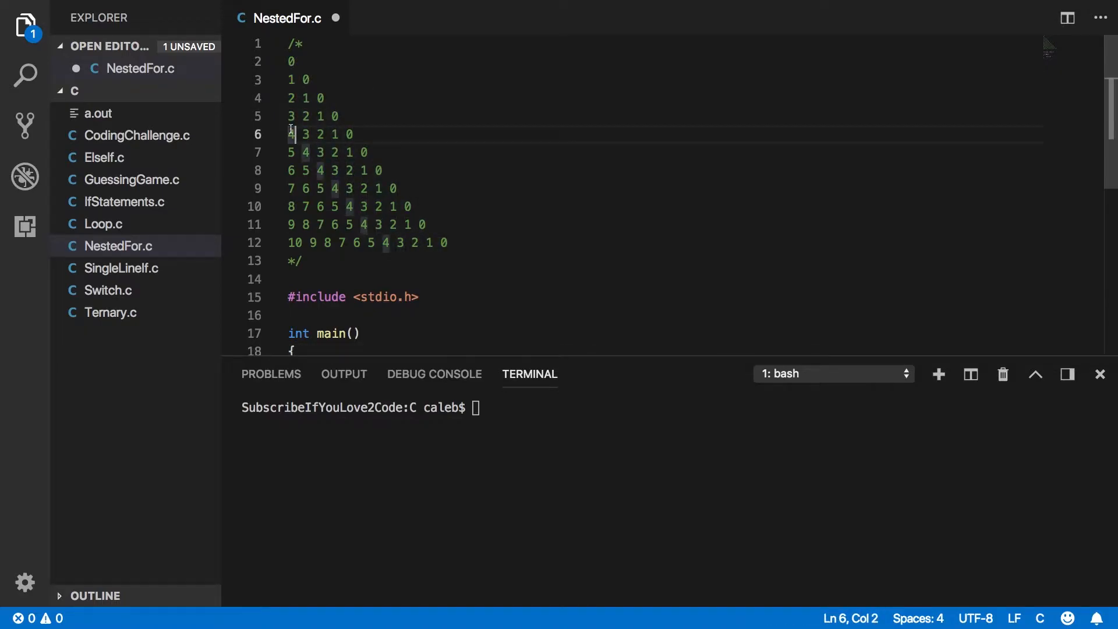
{"action": "left_click", "coordinate": [300, 170]}
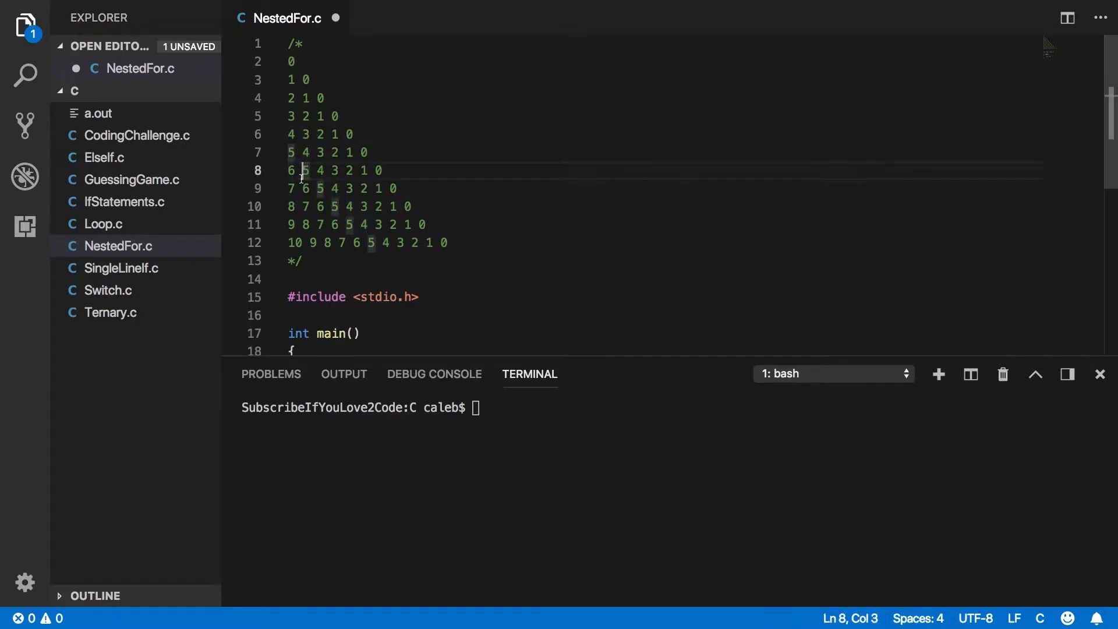
{"action": "left_click", "coordinate": [303, 260]}
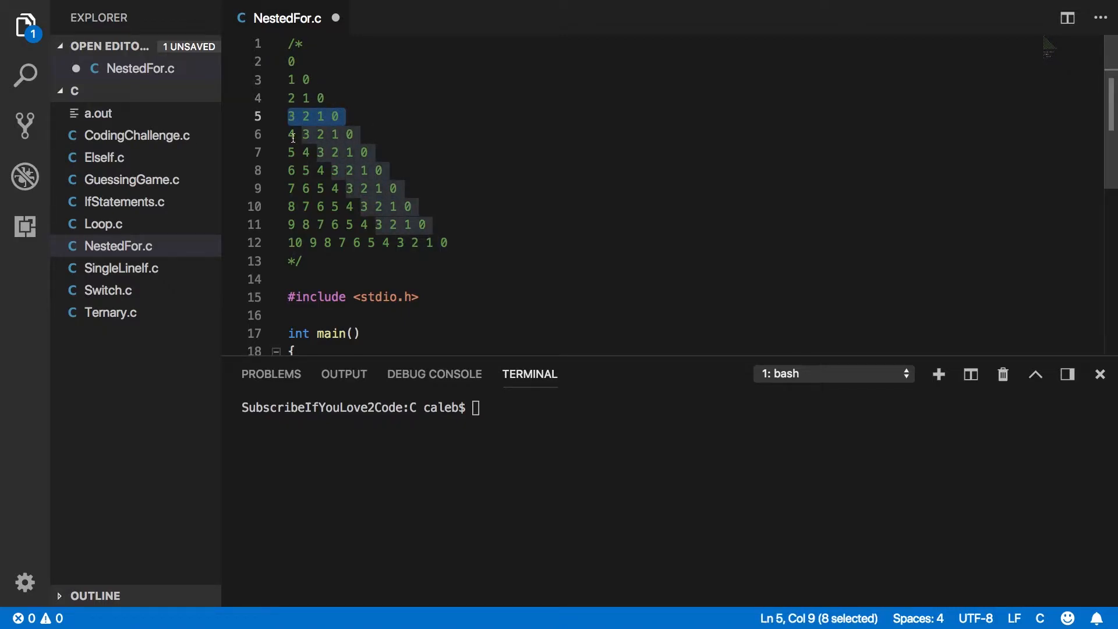
{"action": "left_click", "coordinate": [360, 128]}
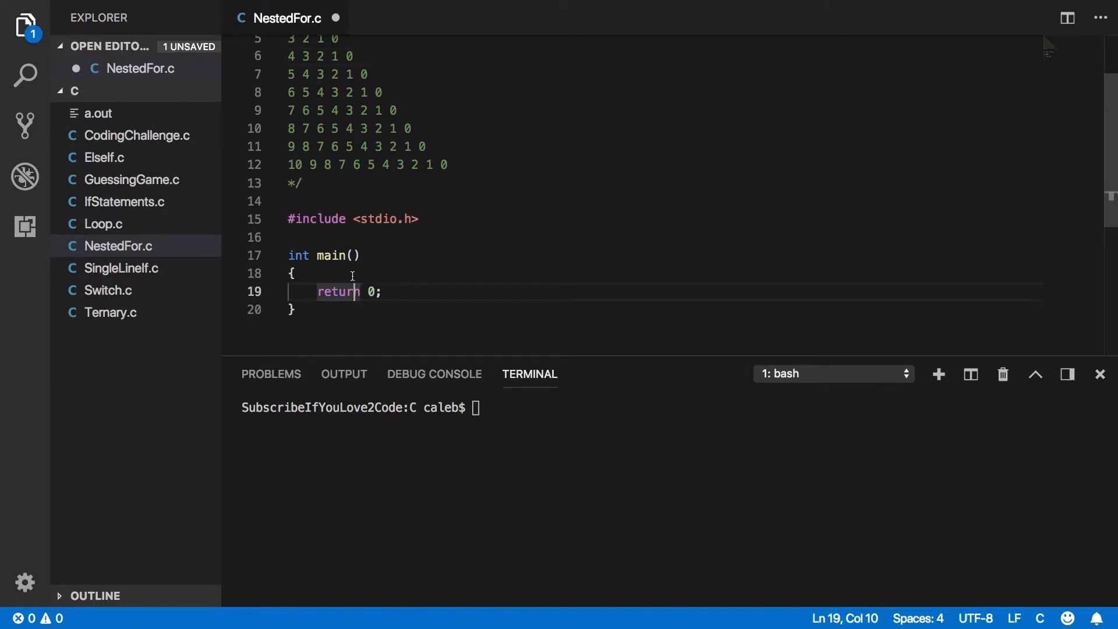
{"action": "scroll", "scroll_direction": "up", "scroll_amount": 3}
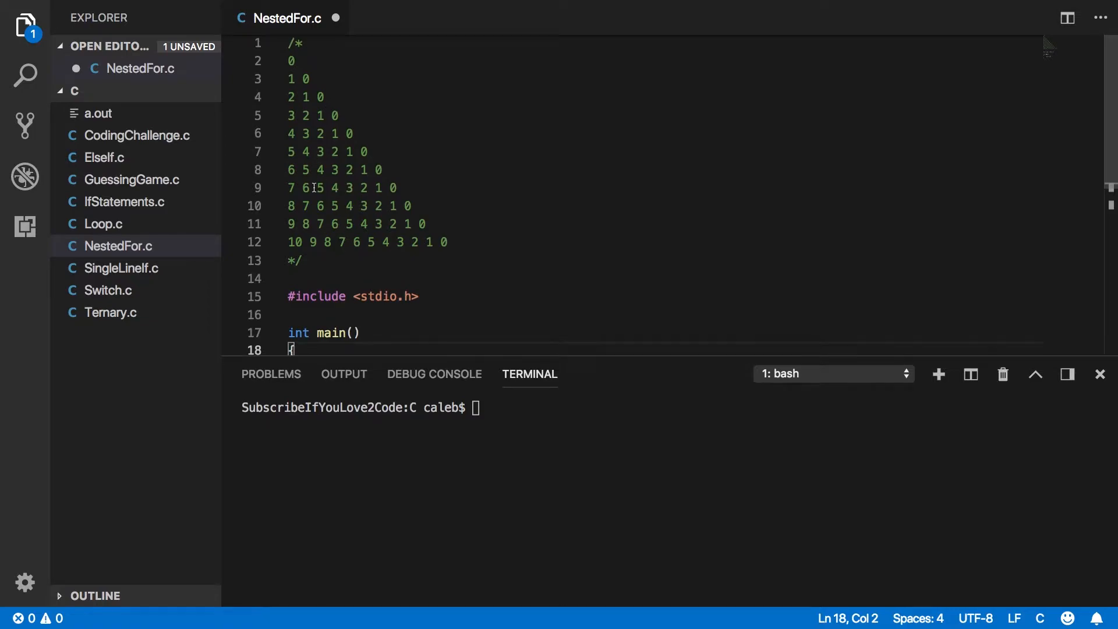
{"action": "scroll", "scroll_direction": "up", "scroll_amount": 3}
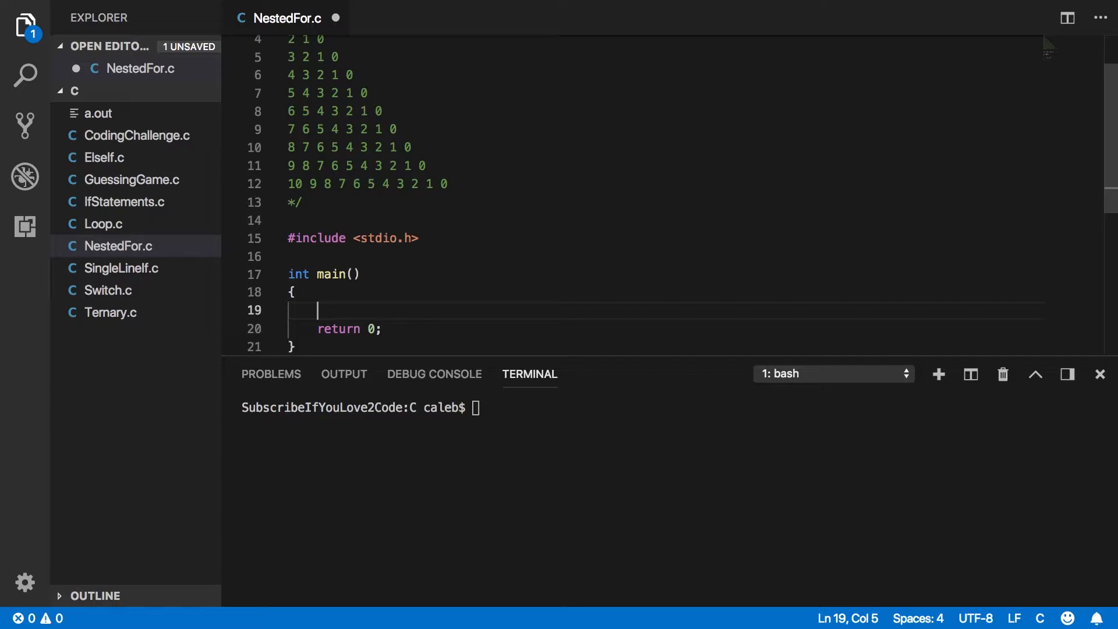
{"action": "type", "text": "for (int i = 0; i <"}
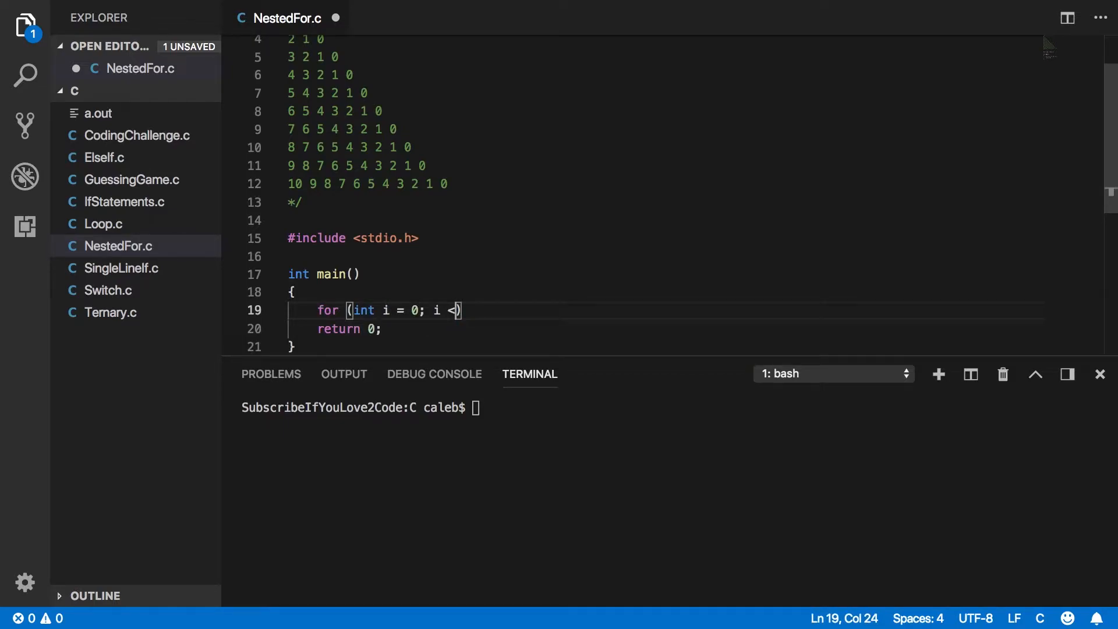
{"action": "type", "text": "11;"}
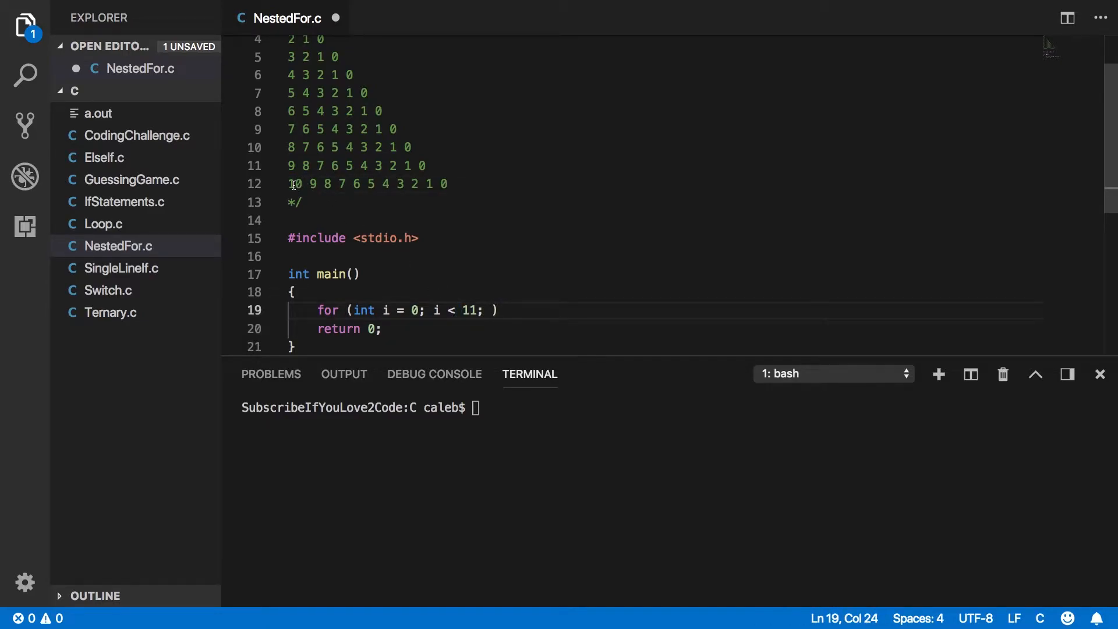
{"action": "type", "text": "i++"}
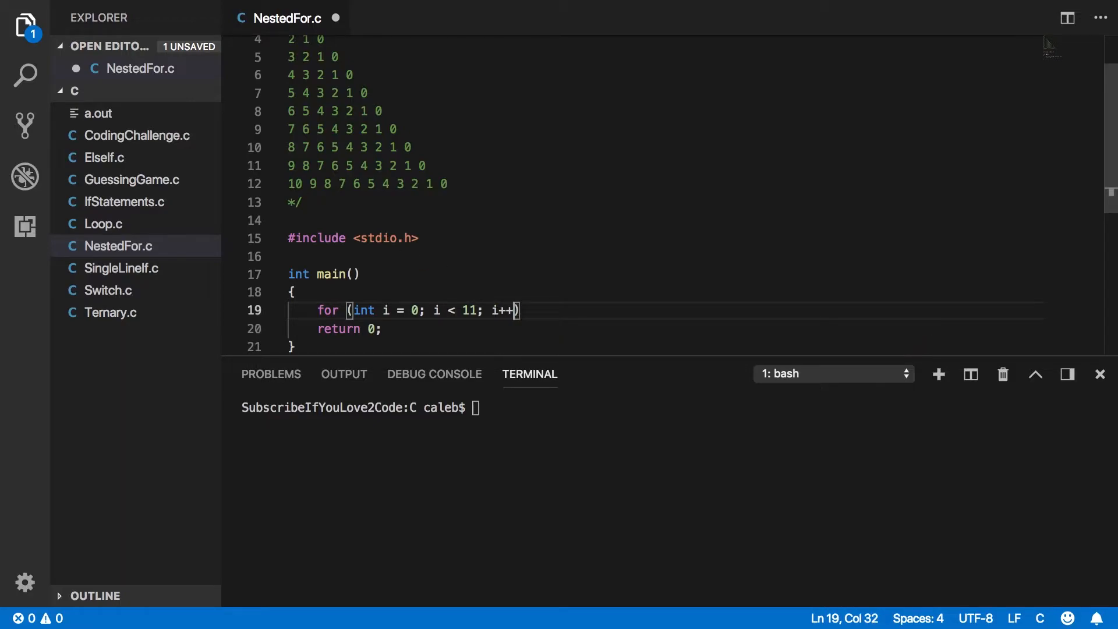
{"action": "key", "text": "Enter"}
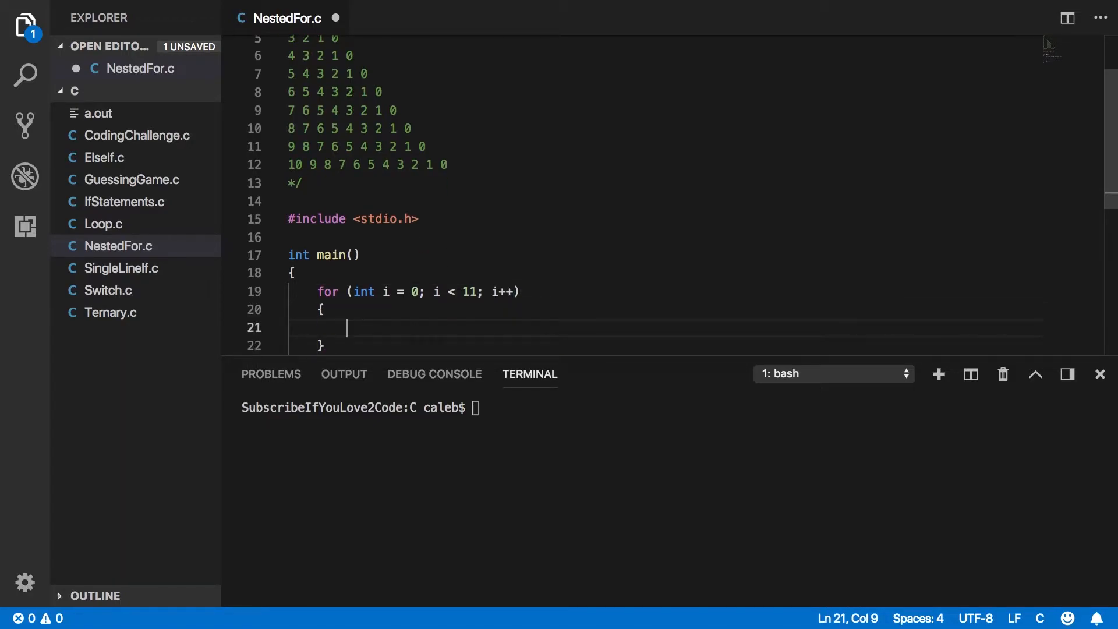
Add printf("%d\n", i); inside the loop body to print each i.
{"action": "type", "text": "pr"}
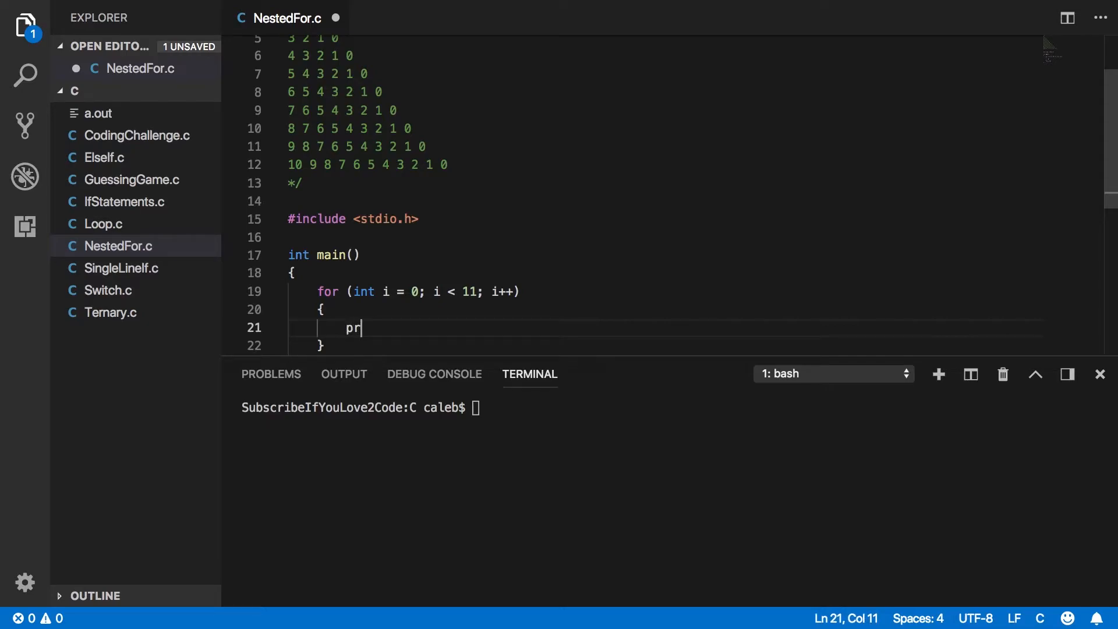
{"action": "type", "text": "intf();"}
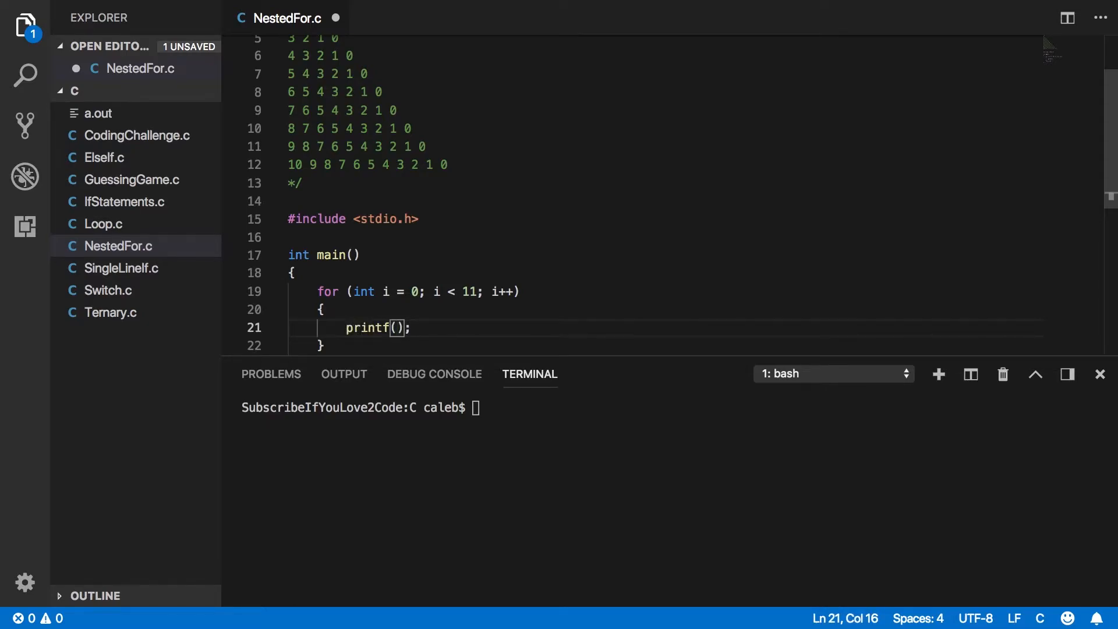
{"action": "type", "text": "\"\""}
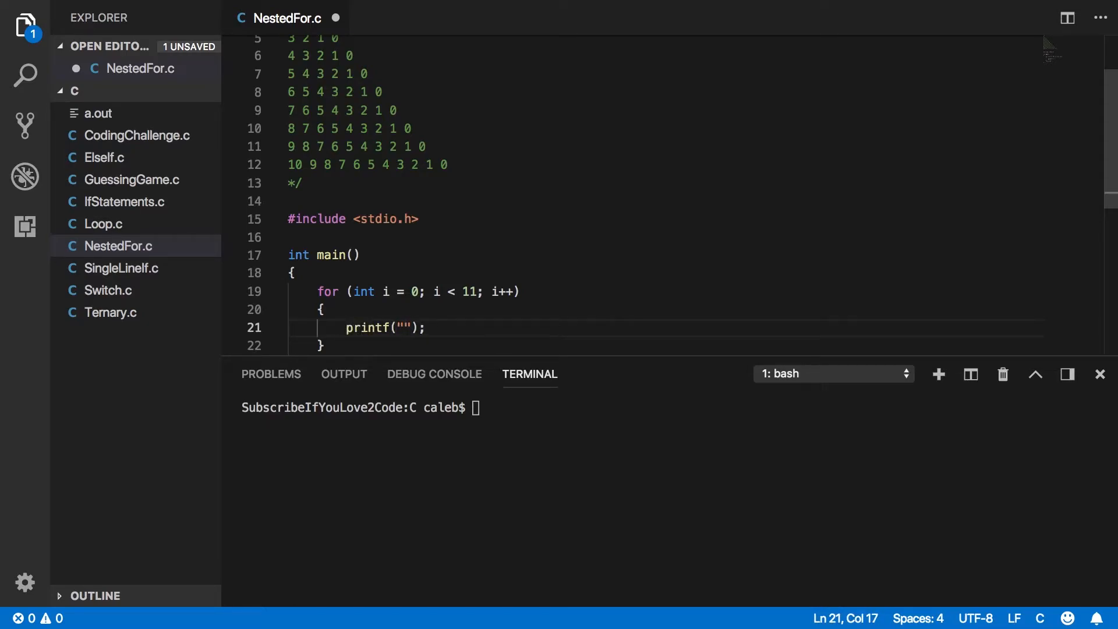
{"action": "type", "text": "%d\\"}
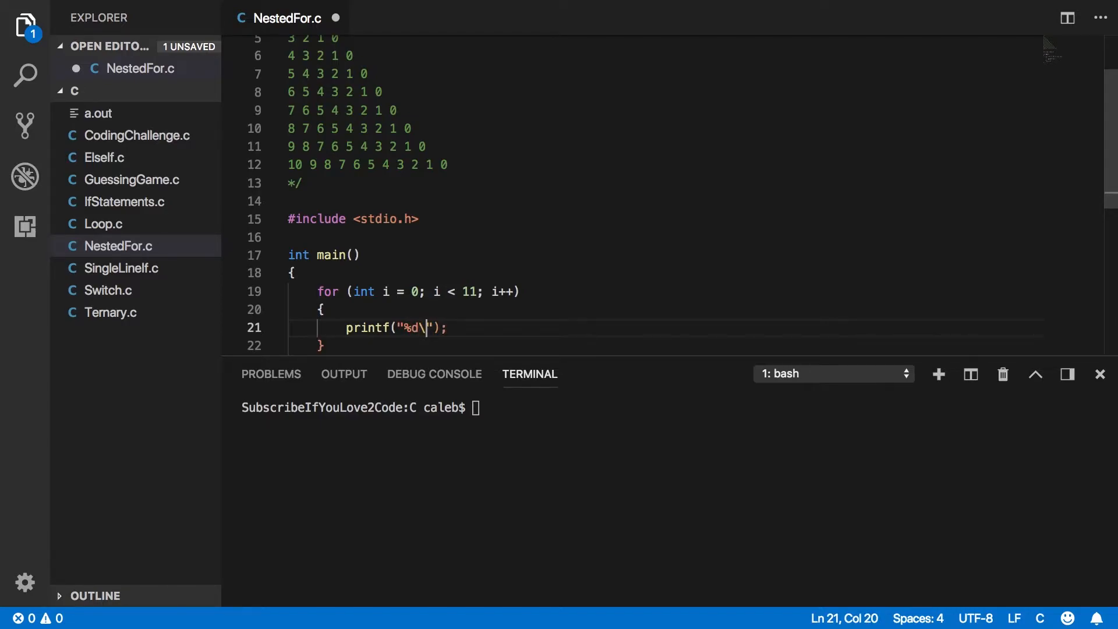
{"action": "type", "text": "n\", i s"}
{"action": "left_click", "coordinate": [674, 407]}
{"action": "type", "text": "gcc NestedFor.c"}
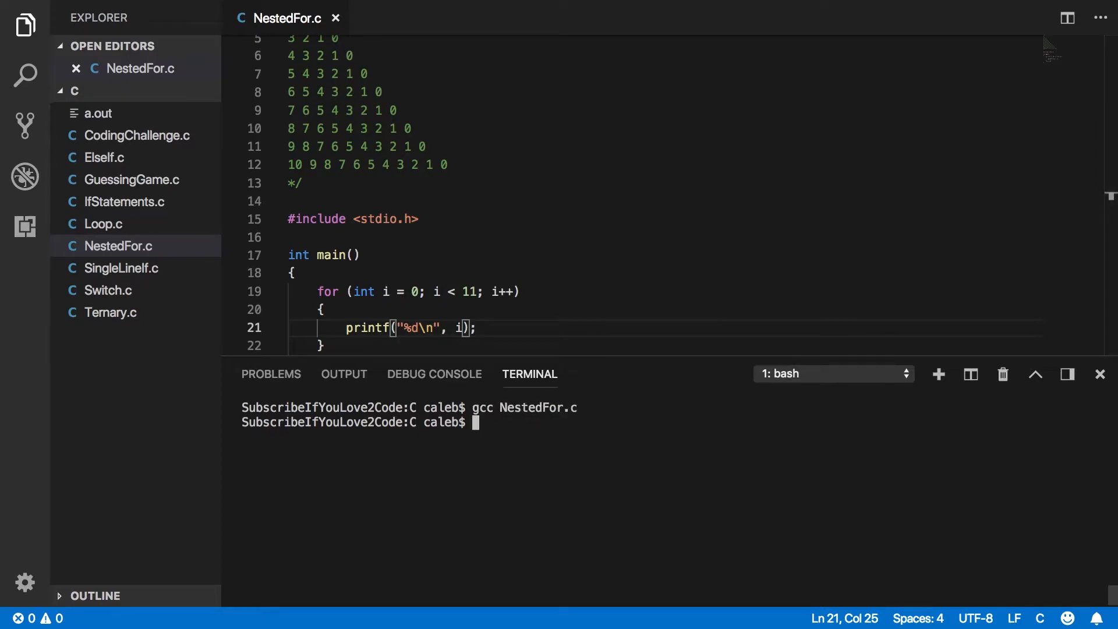
Run ./a.out in the terminal to list 0 through 10, then scroll back to the comment.
{"action": "type", "text": "./a.out"}
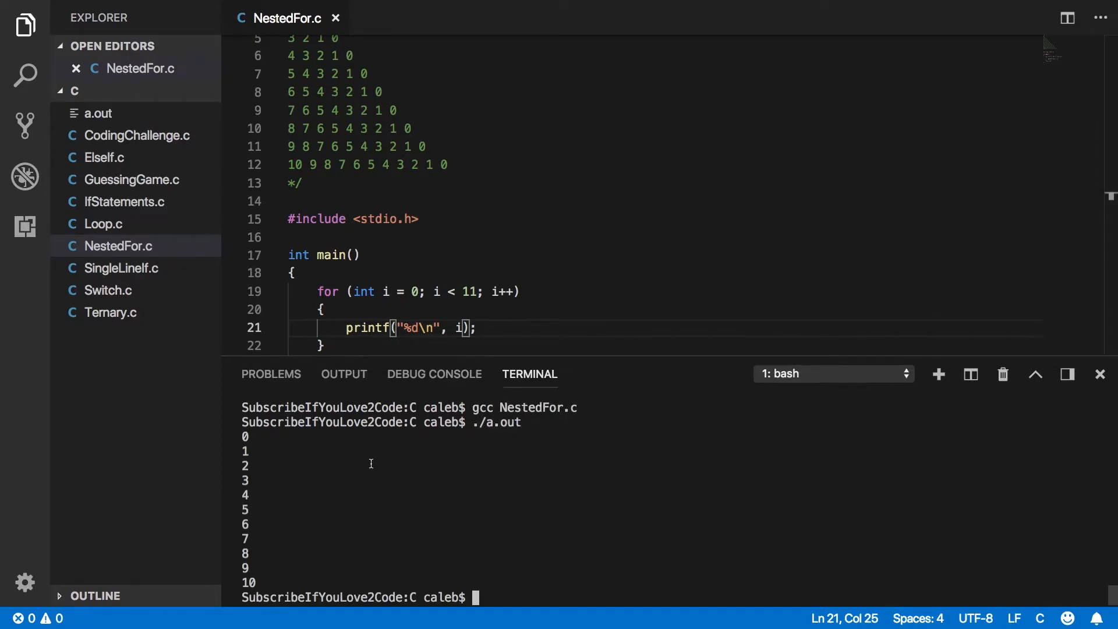
{"action": "scroll", "scroll_direction": "up", "scroll_amount": 3}
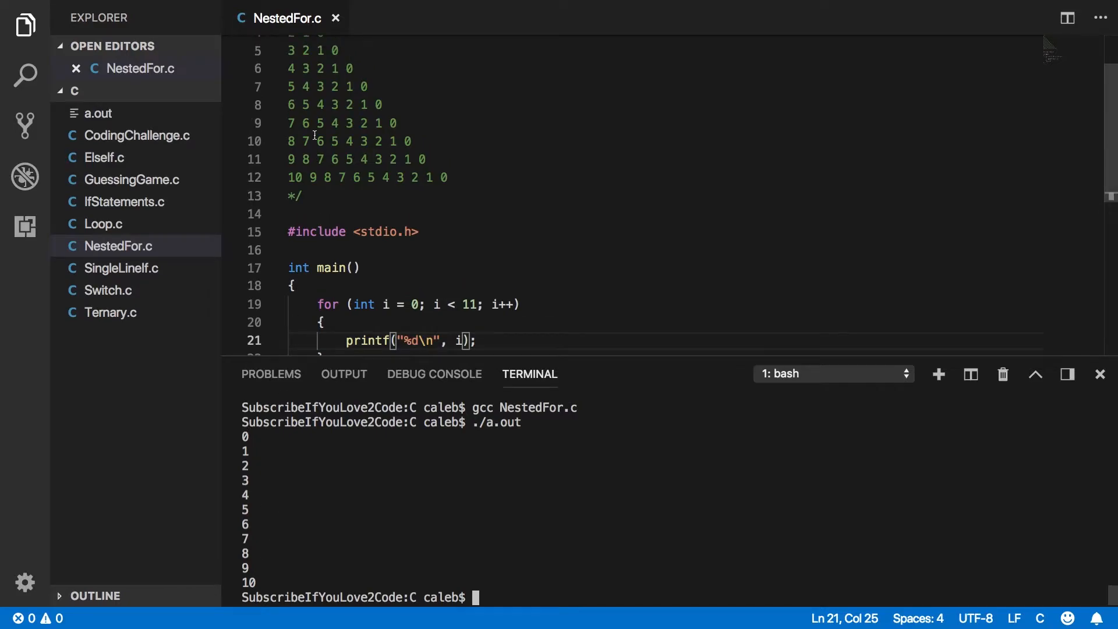
{"action": "scroll", "scroll_direction": "up", "scroll_amount": 3}
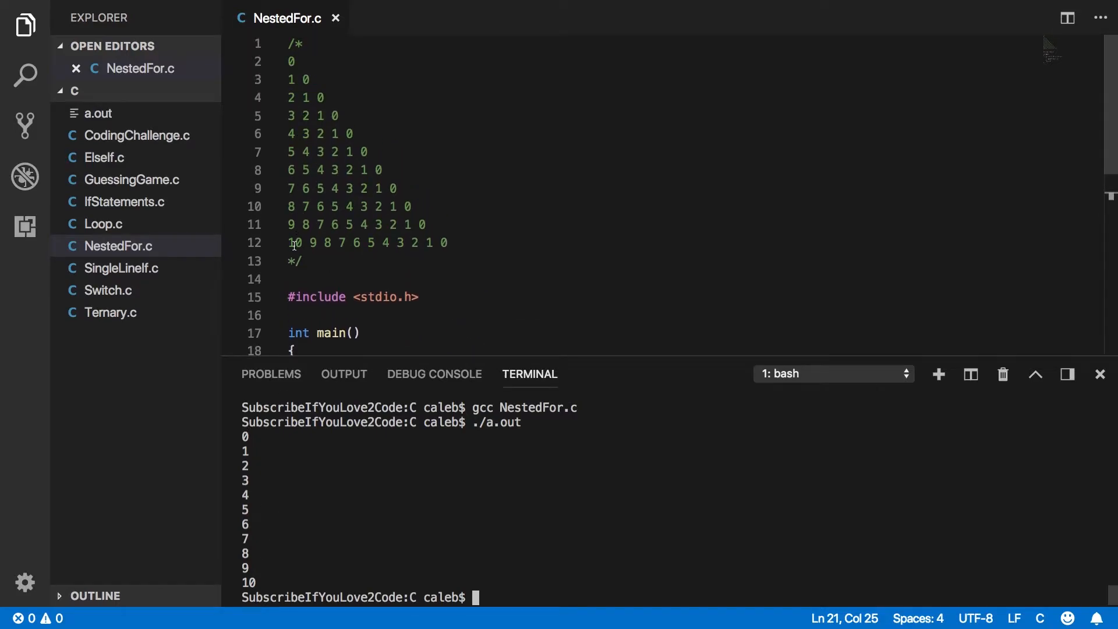
{"action": "scroll", "scroll_direction": "down", "scroll_amount": 3}
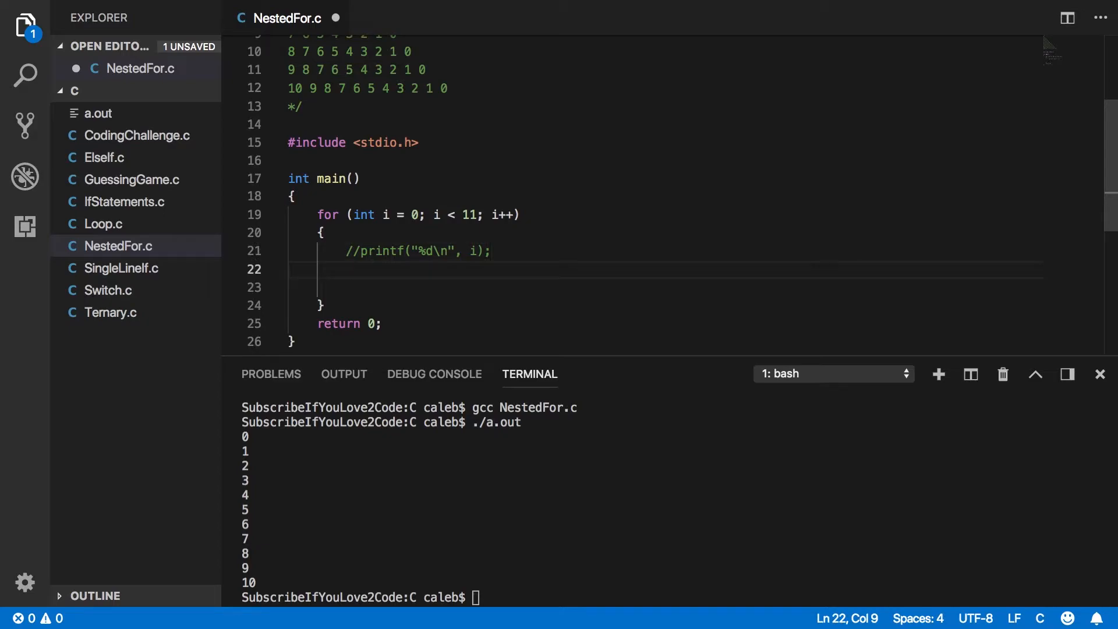
Write the inner loop header for (int k = i; k >= 0; k--) inside the outer loop.
{"action": "type", "text": "for ("}
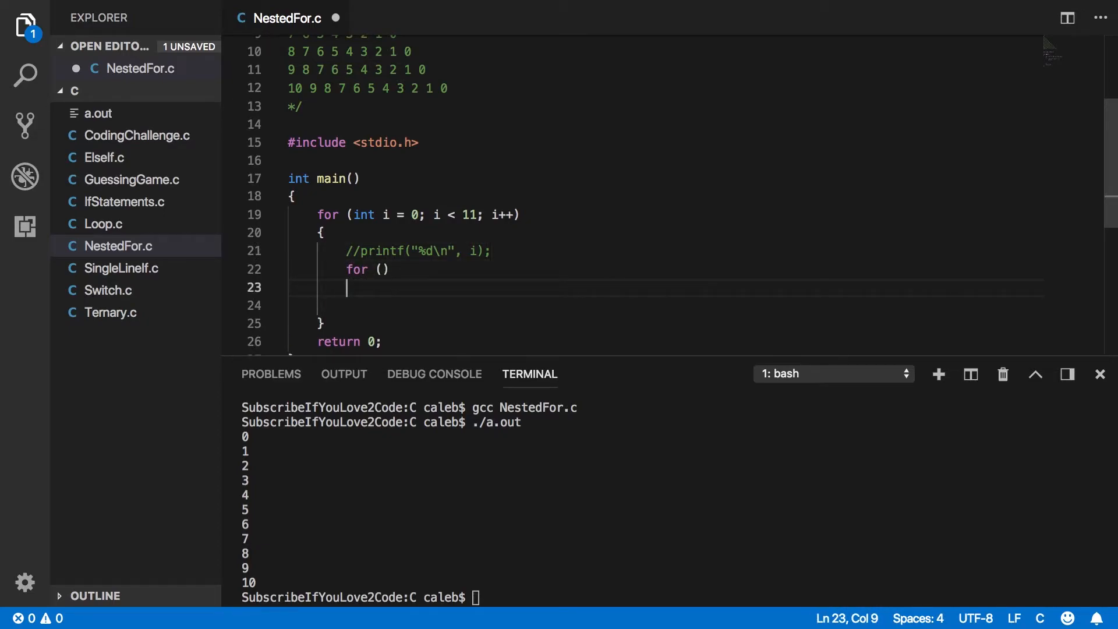
{"action": "type", "text": "{"}
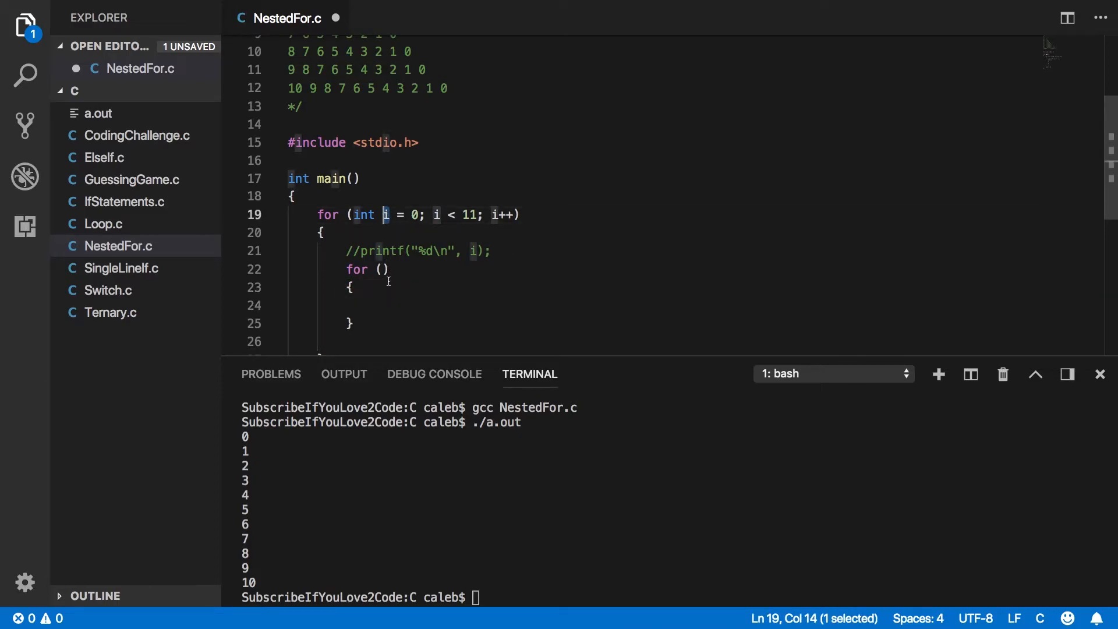
{"action": "left_click", "coordinate": [383, 269]}
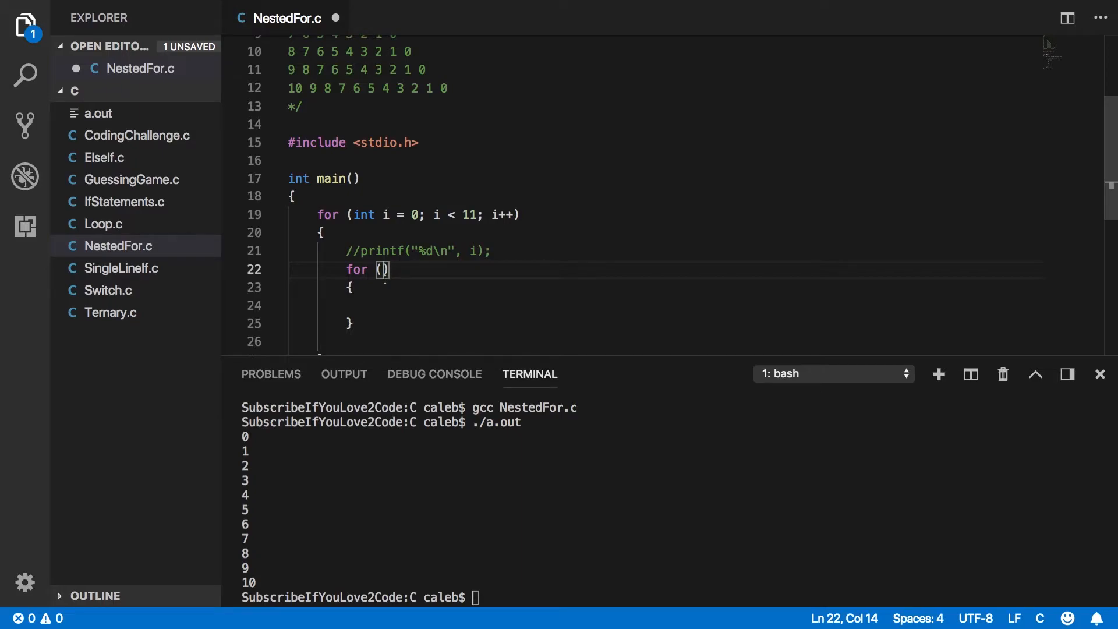
{"action": "type", "text": "int"}
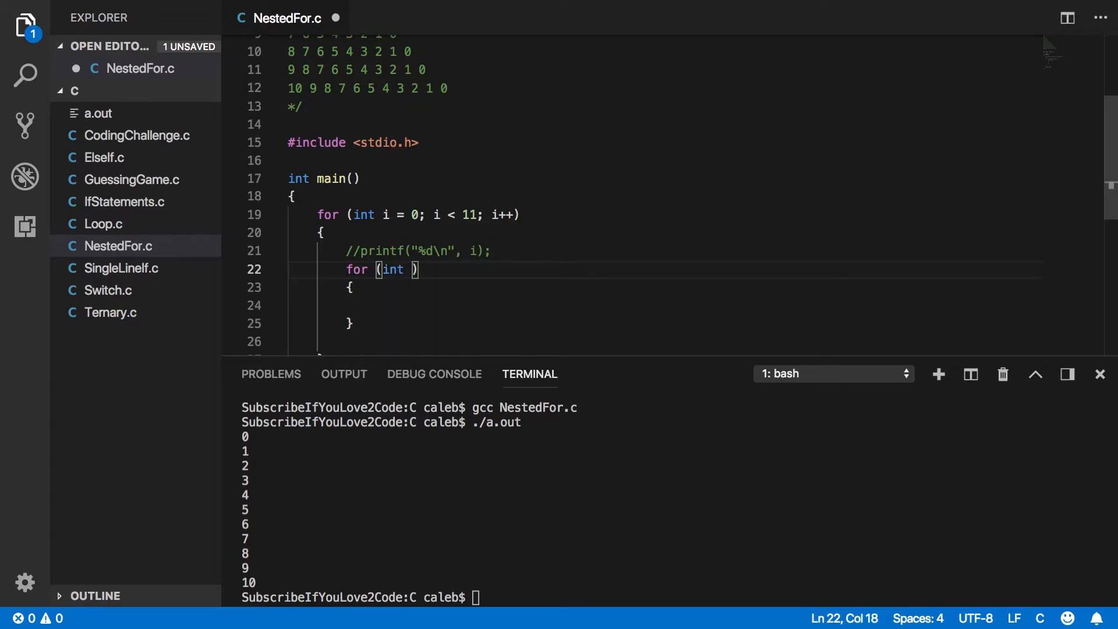
{"action": "type", "text": "k="}
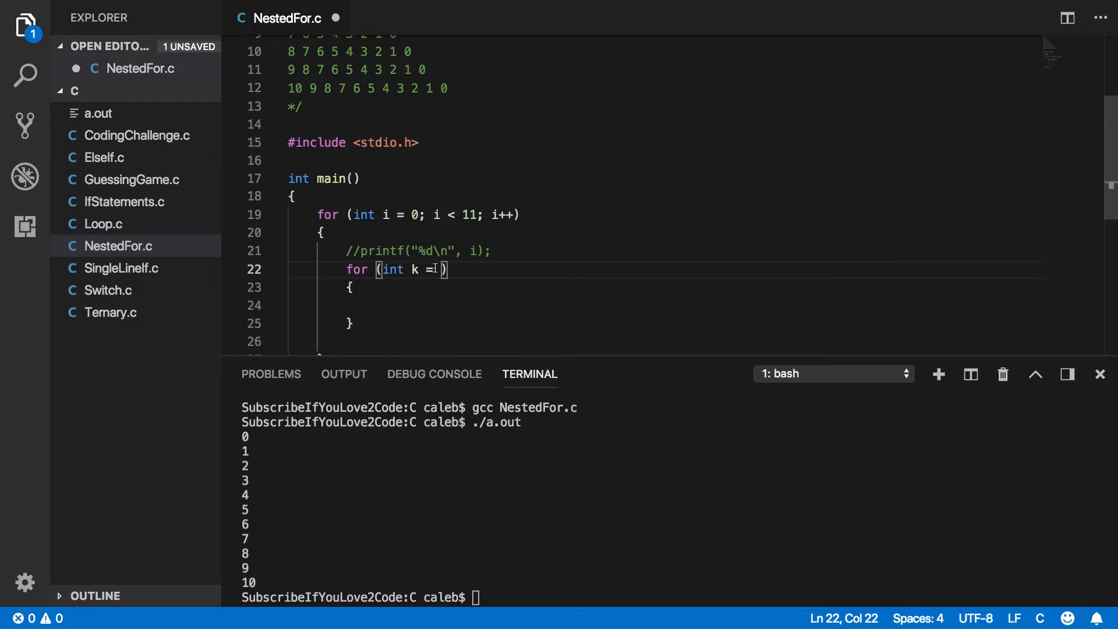
{"action": "type", "text": "i"}
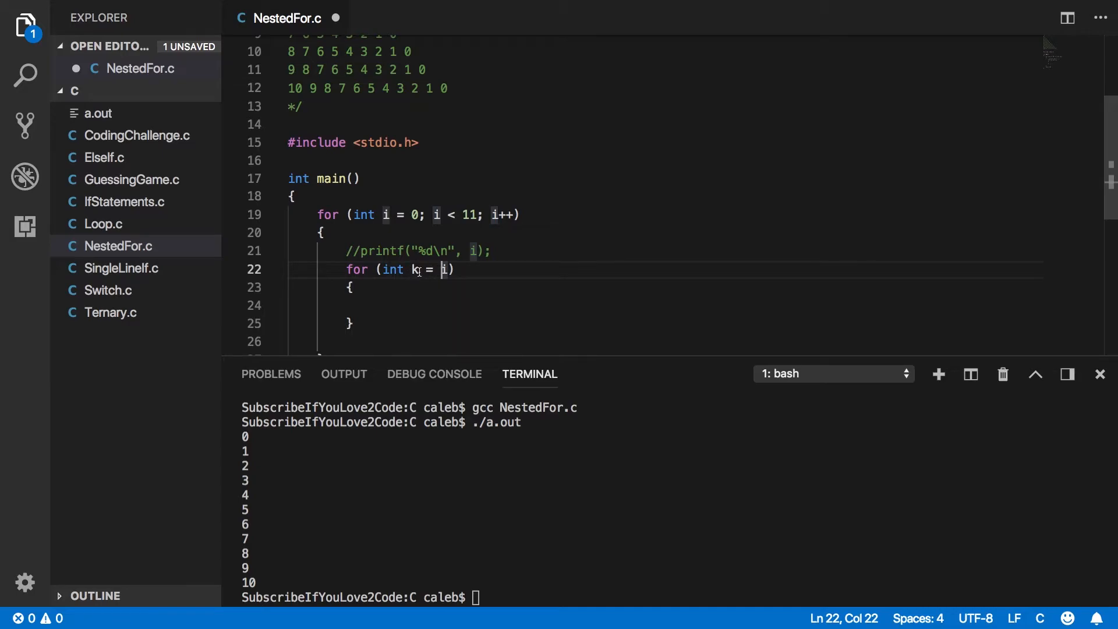
{"action": "scroll", "scroll_direction": "up", "scroll_amount": 3}
{"action": "type", "text": "; "}
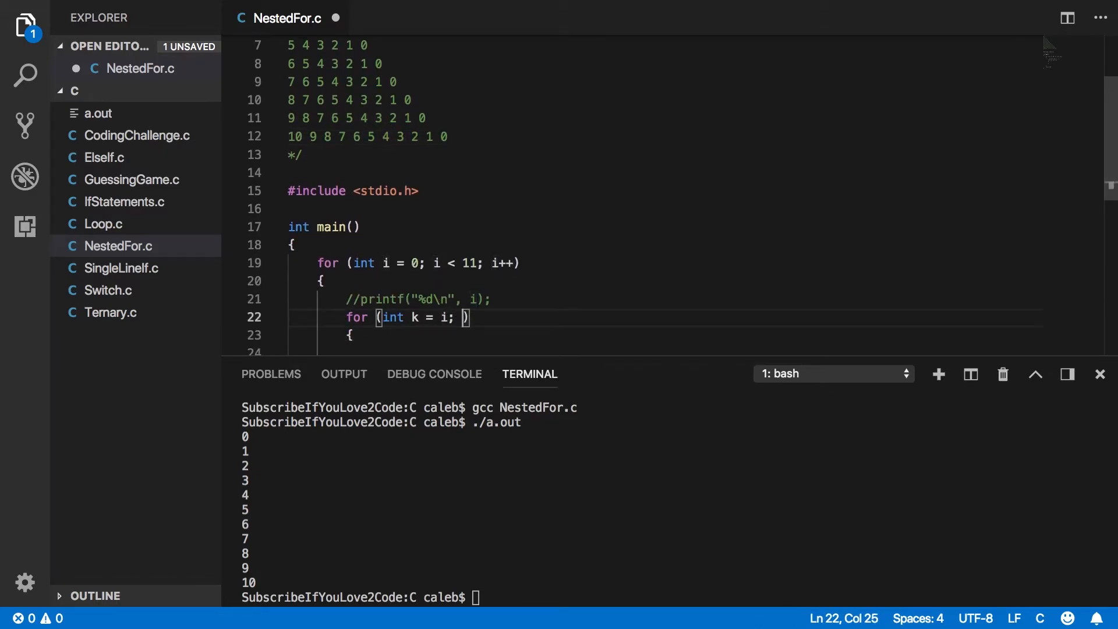
{"action": "scroll", "scroll_direction": "down", "scroll_amount": 3}
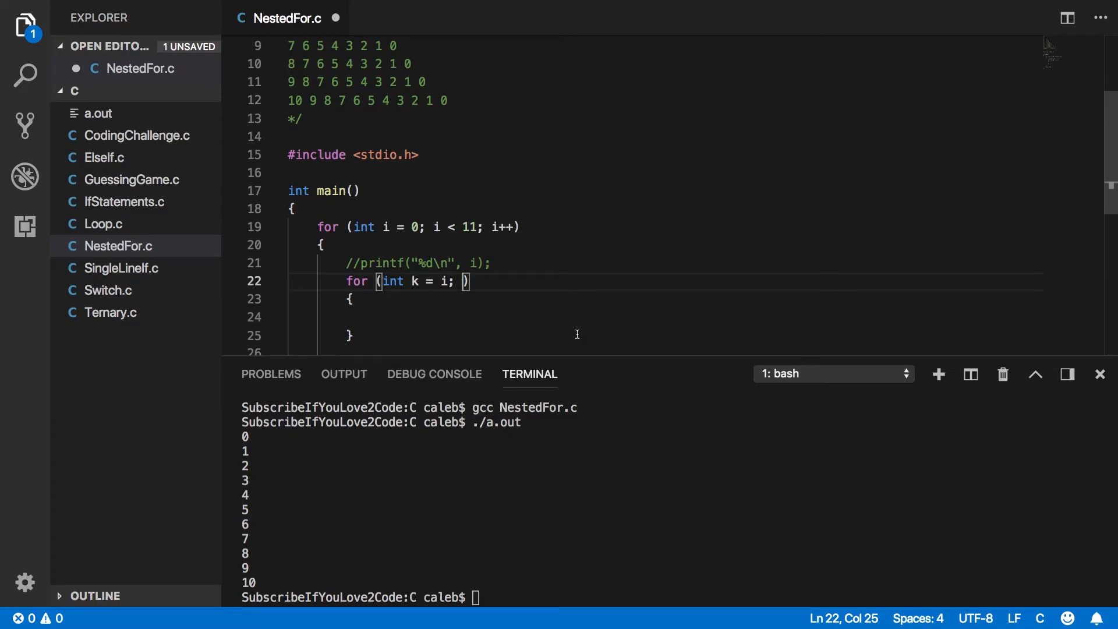
{"action": "type", "text": "k >"}
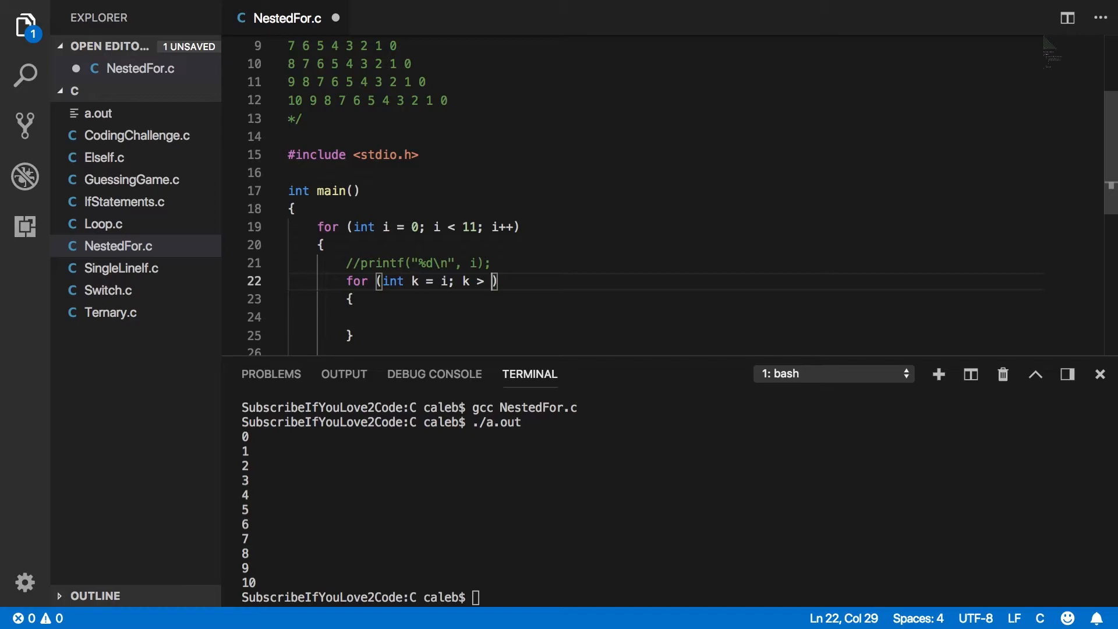
{"action": "type", "text": "="}
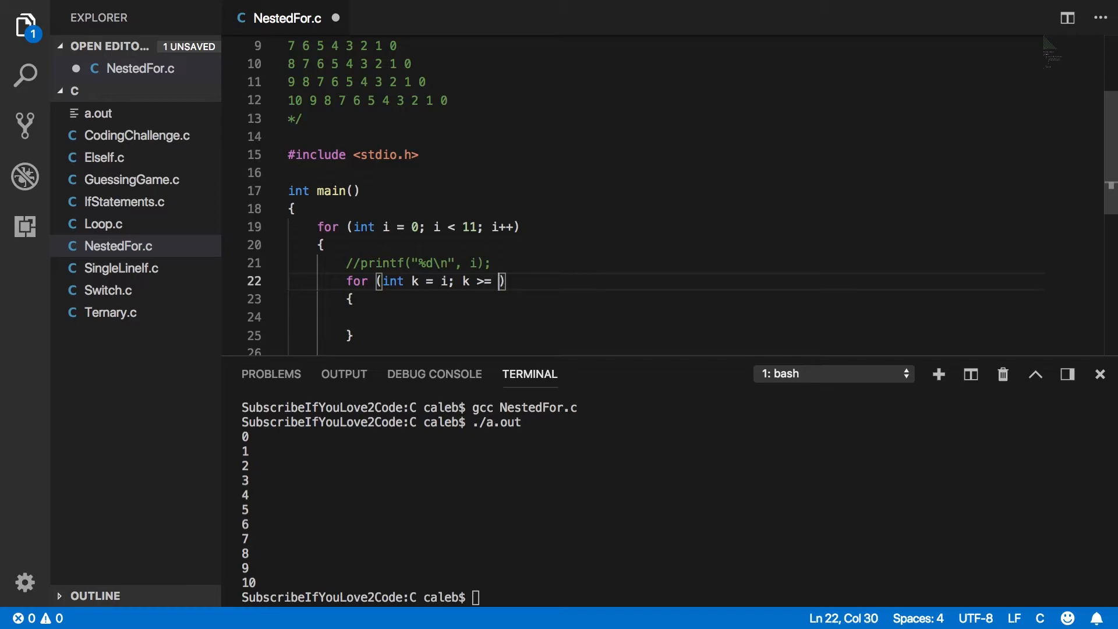
{"action": "type", "text": "0;"}
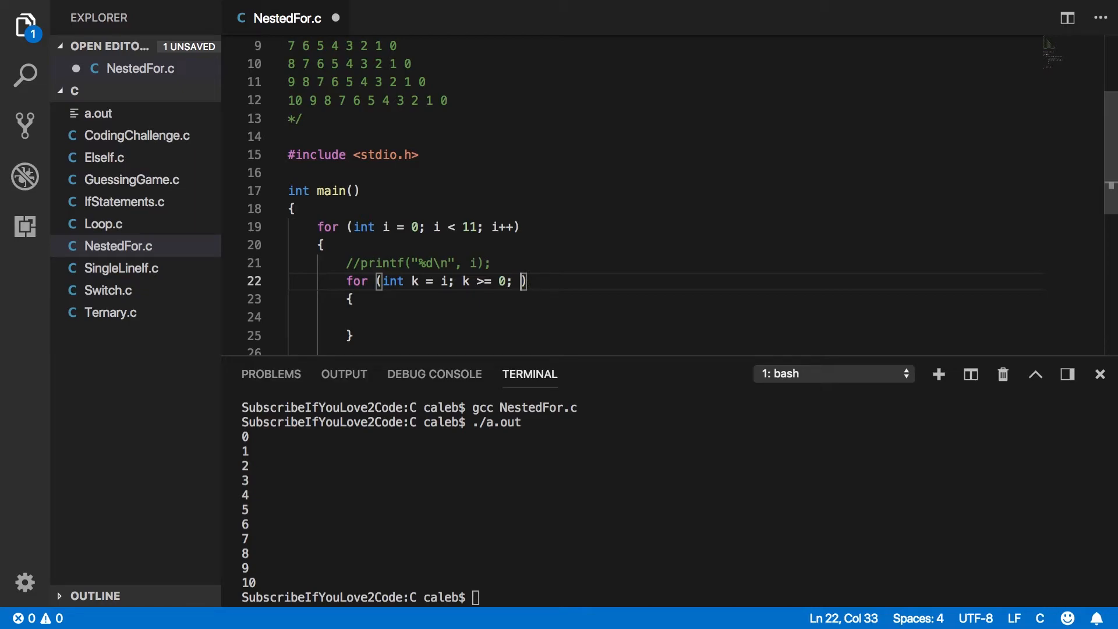
{"action": "type", "text": "k--"}
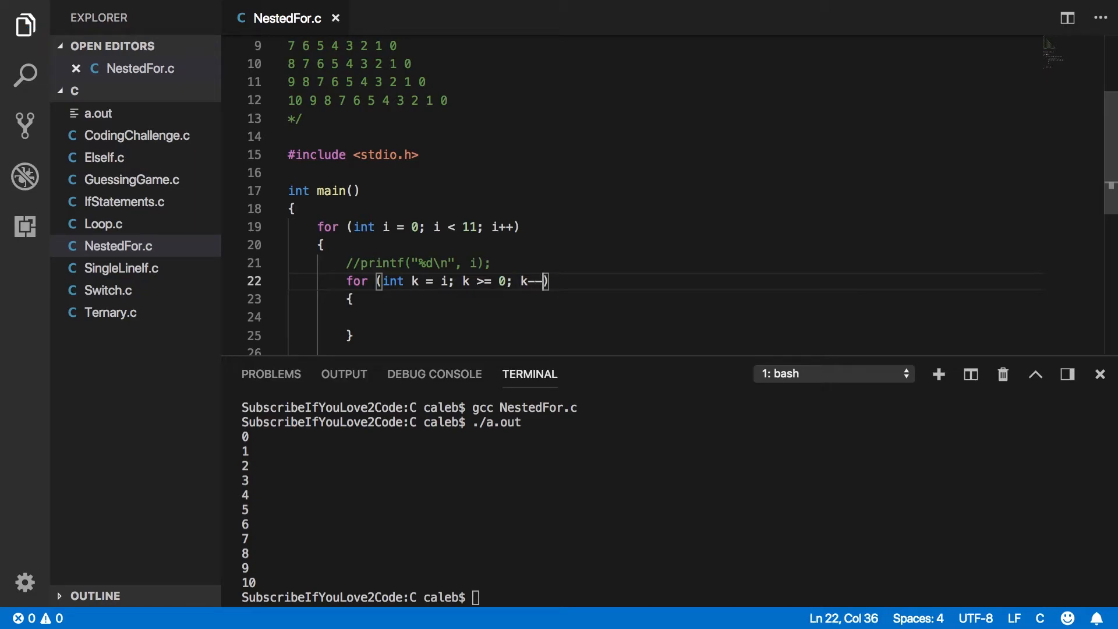
Add printf("%d", k); in the inner loop body to print each k.
{"action": "type", "text": "printf(\"\");"}
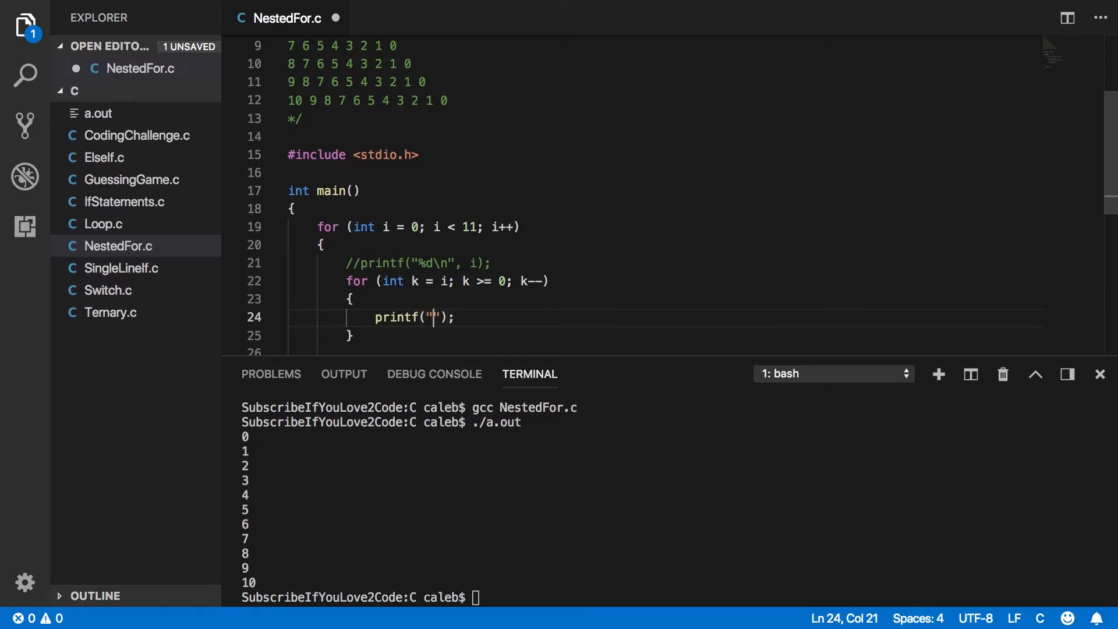
{"action": "type", "text": "%d"}
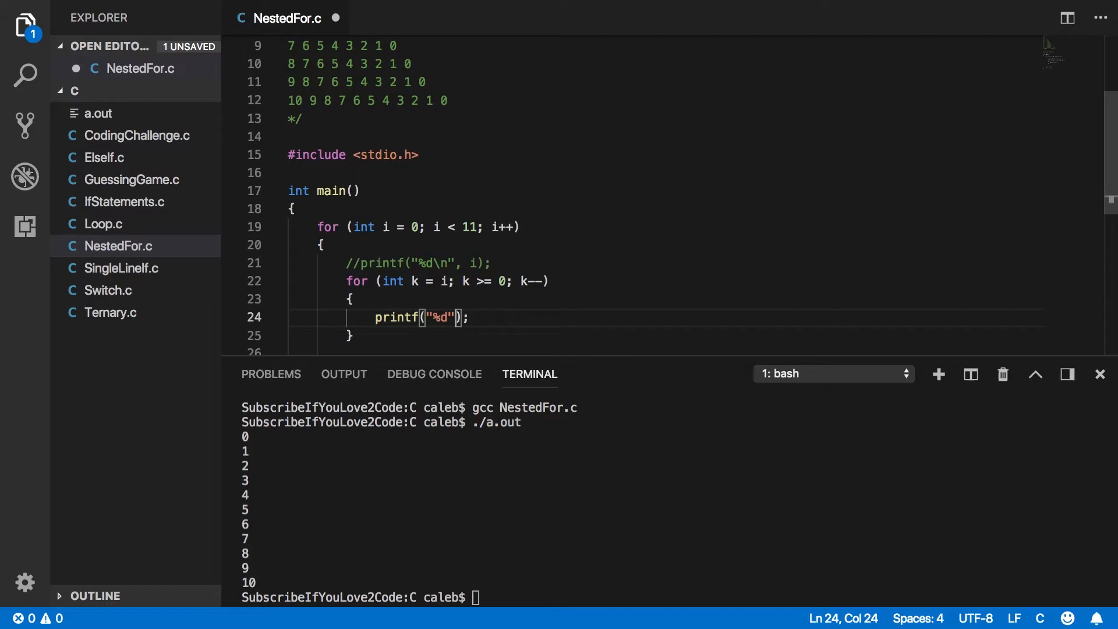
{"action": "type", "text": ", k"}
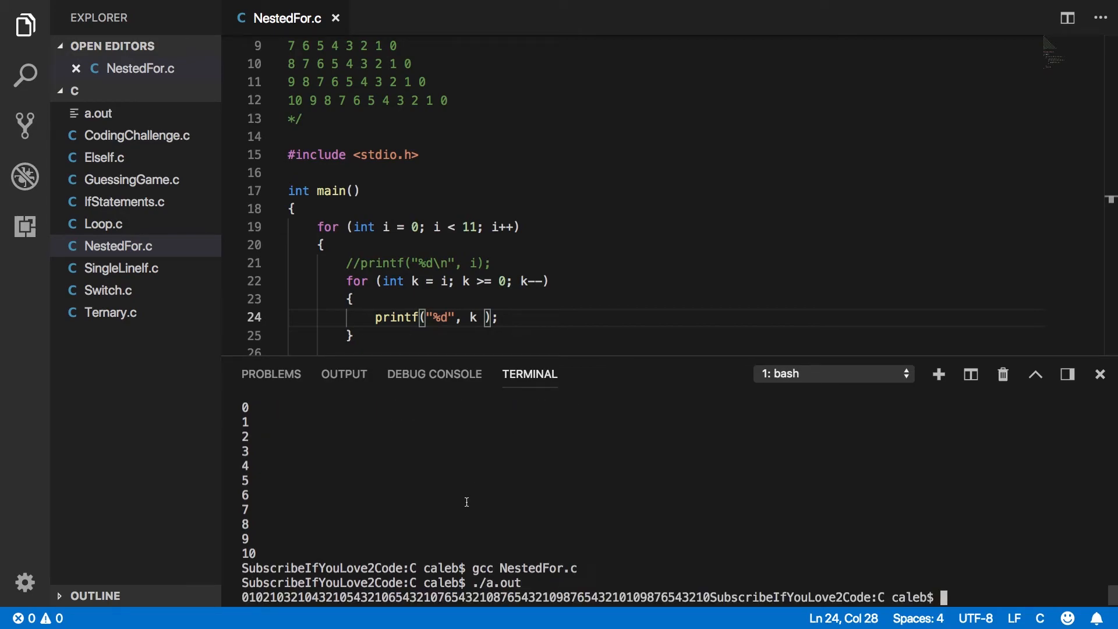
{"action": "mouse_move", "coordinate": [461, 536]}
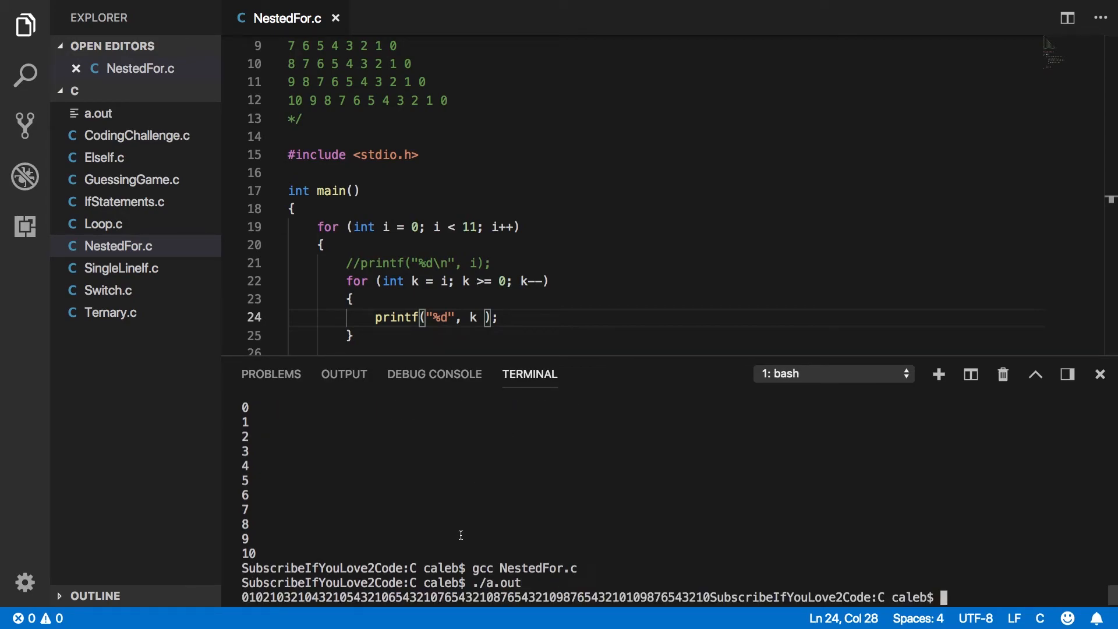
Place the insertion point right after the inner loop, ready for a new line.
{"action": "scroll", "scroll_direction": "down", "scroll_amount": 3}
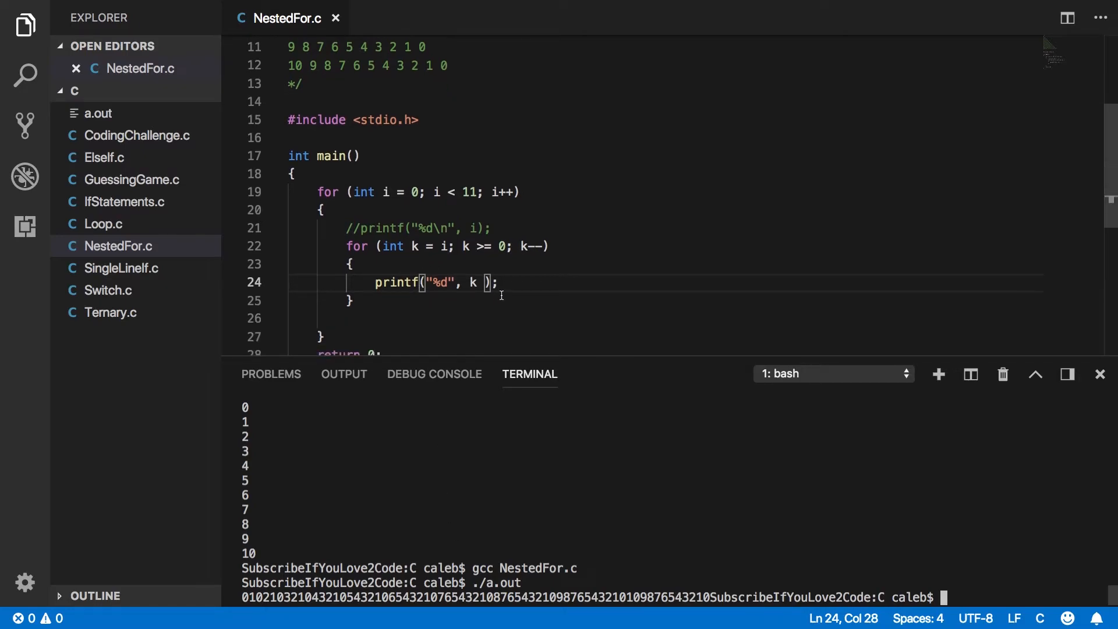
{"action": "mouse_move", "coordinate": [492, 383]}
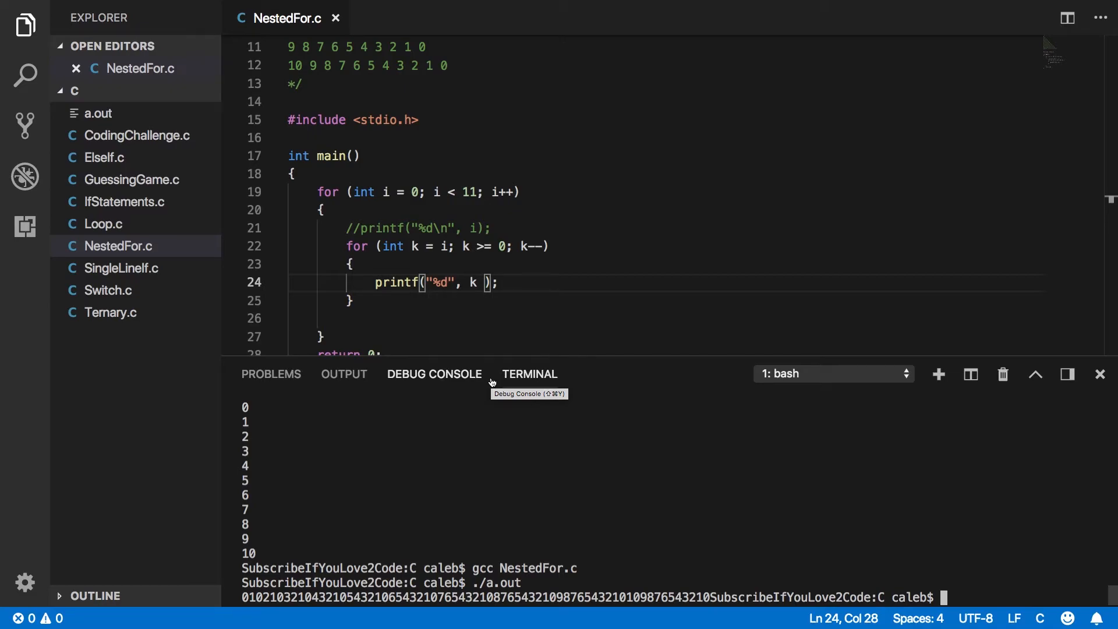
{"action": "mouse_move", "coordinate": [476, 485]}
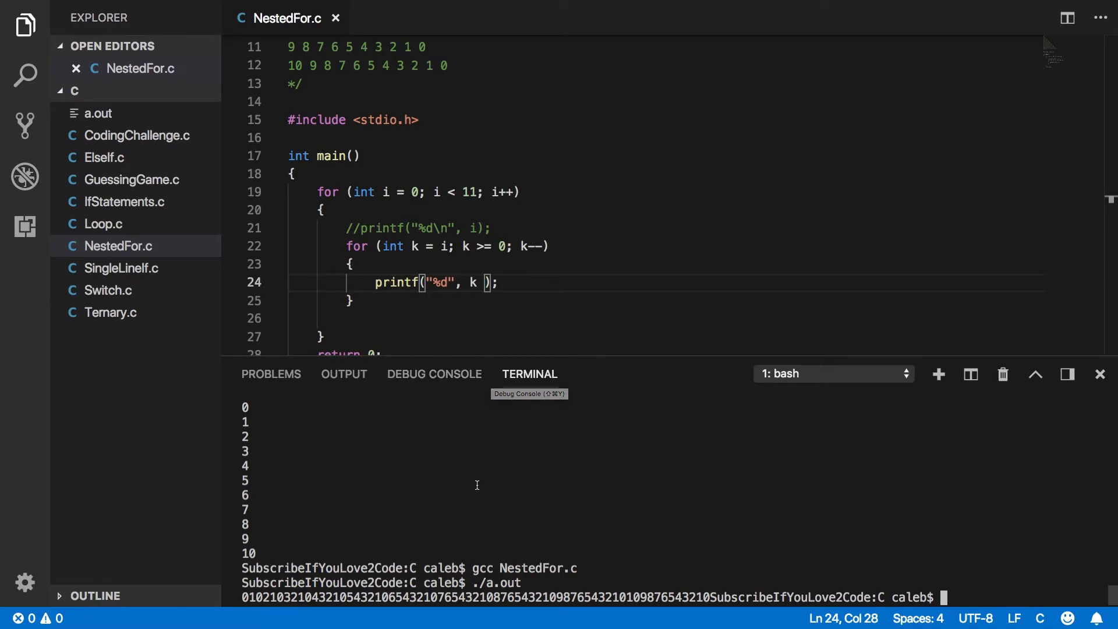
{"action": "mouse_move", "coordinate": [475, 490]}
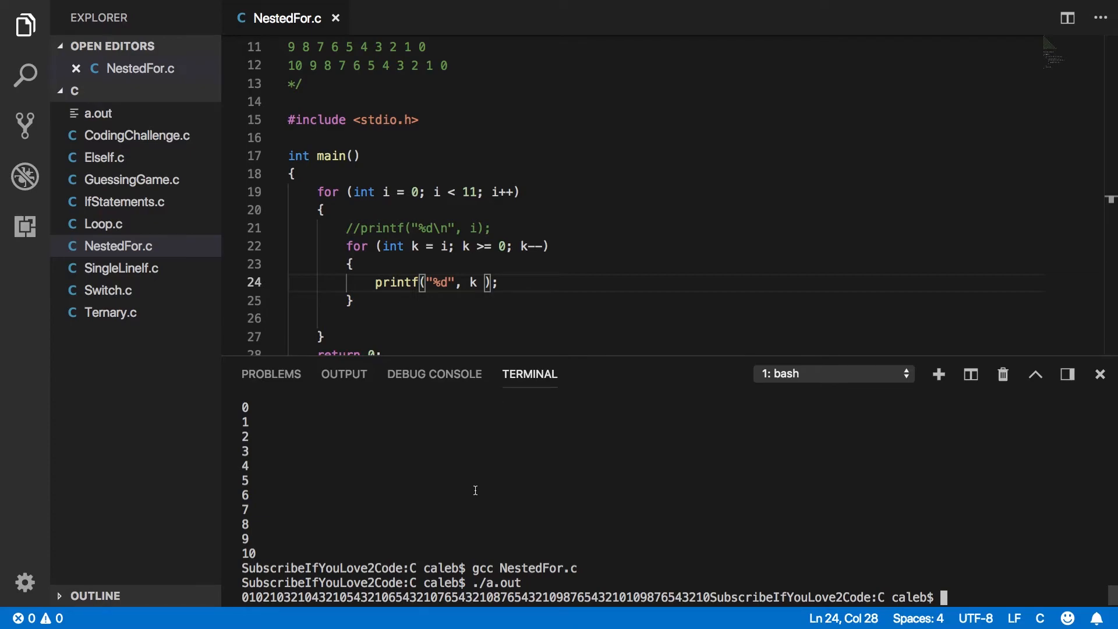
{"action": "left_click", "coordinate": [500, 282]}
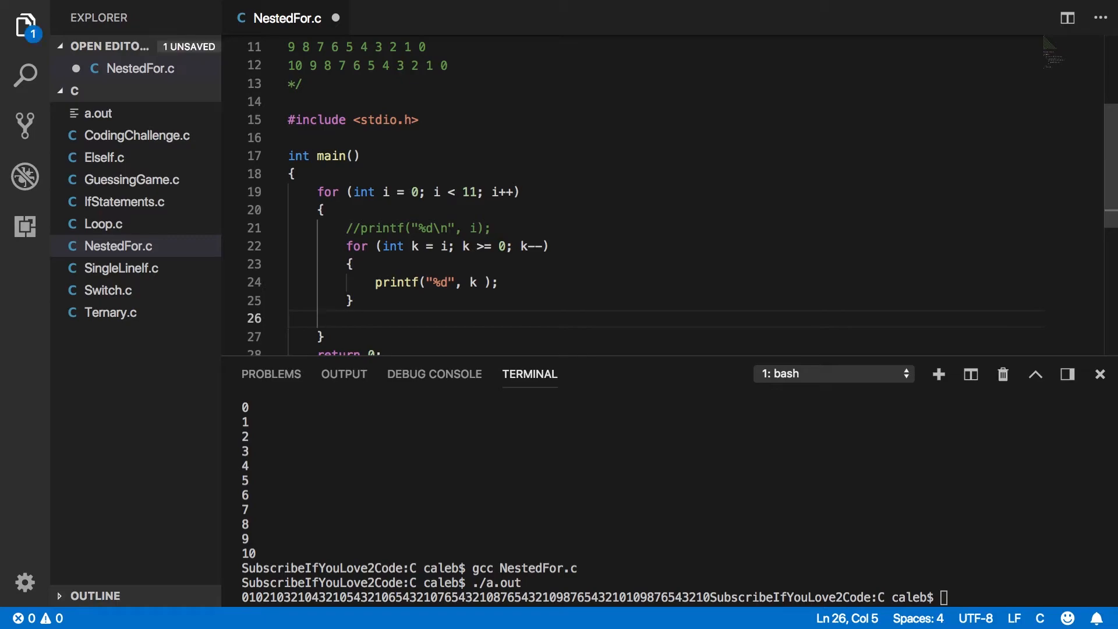
Add printf("\n"); after the inner loop and recompile with gcc NestedFor.c.
{"action": "type", "text": "printf(\"\");"}
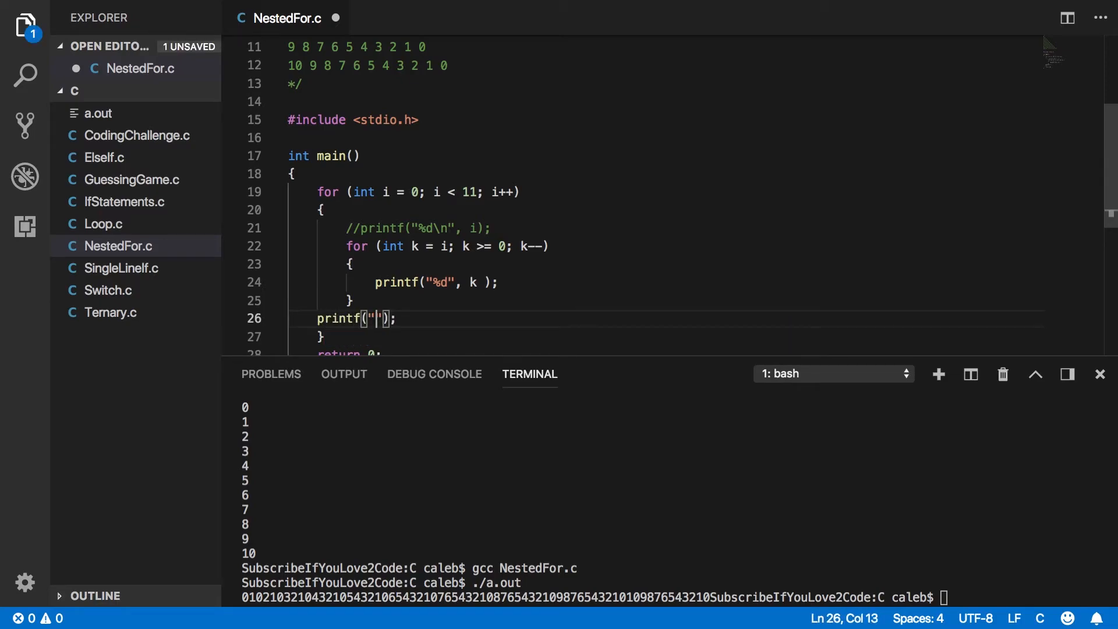
{"action": "type", "text": "\\n"}
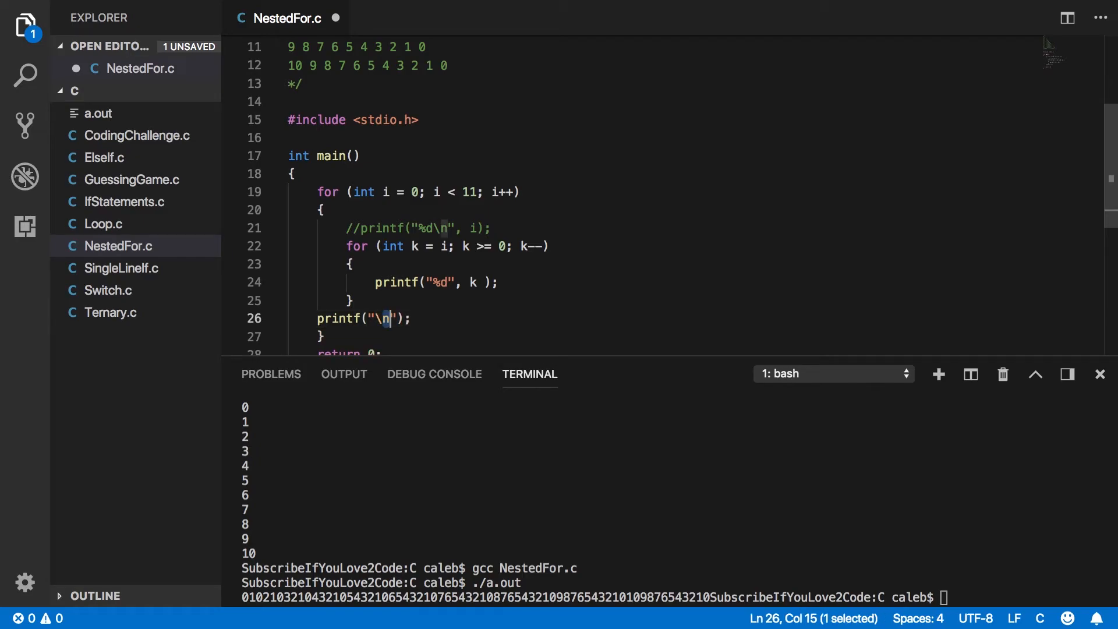
{"action": "type", "text": "gcc NestedFor.c"}
{"action": "type", "text": "./a.out"}
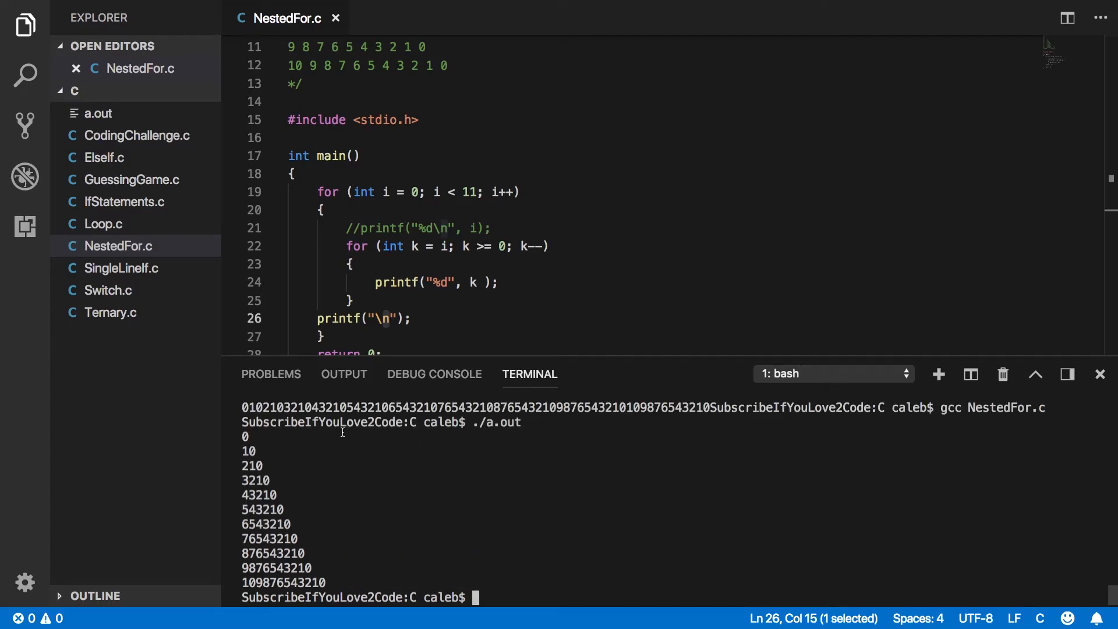
Change the inner format to "%d " and recompile NestedFor.c for the spaced triangle.
{"action": "type", "text": "\" \""}
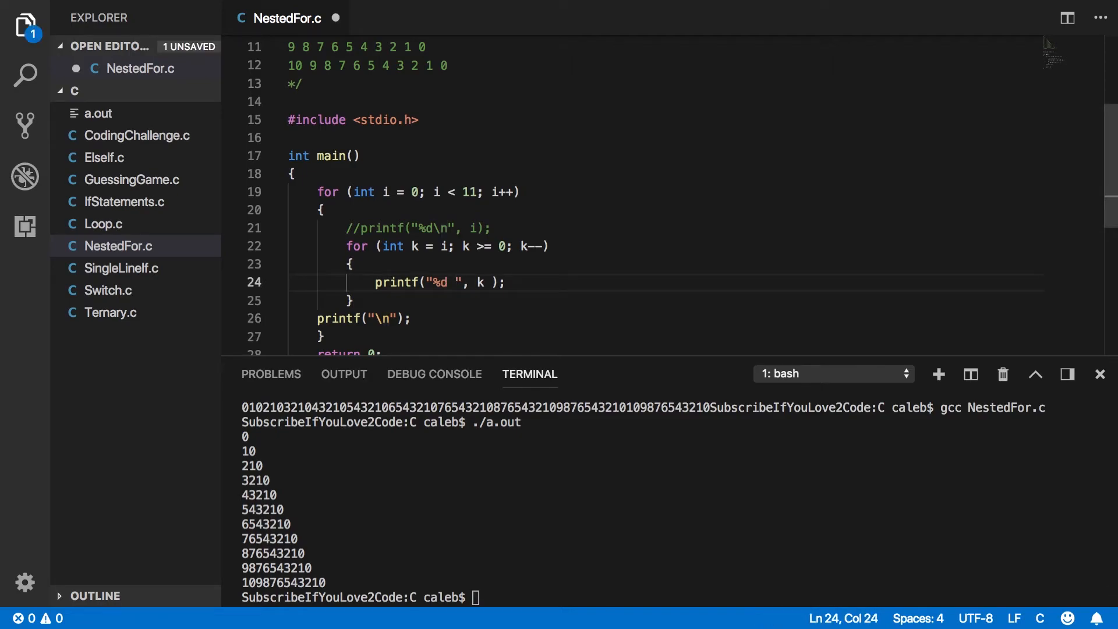
{"action": "type", "text": "\\t"}
{"action": "left_click", "coordinate": [643, 597]}
{"action": "type", "text": "gcc NestedFor.c"}
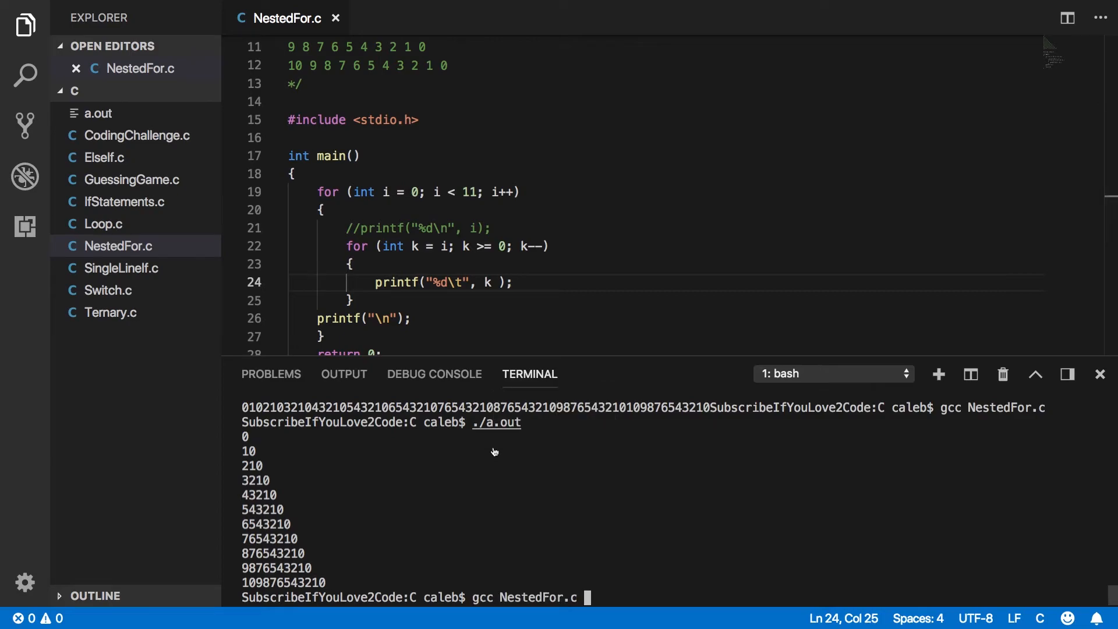
{"action": "key", "text": "Return"}
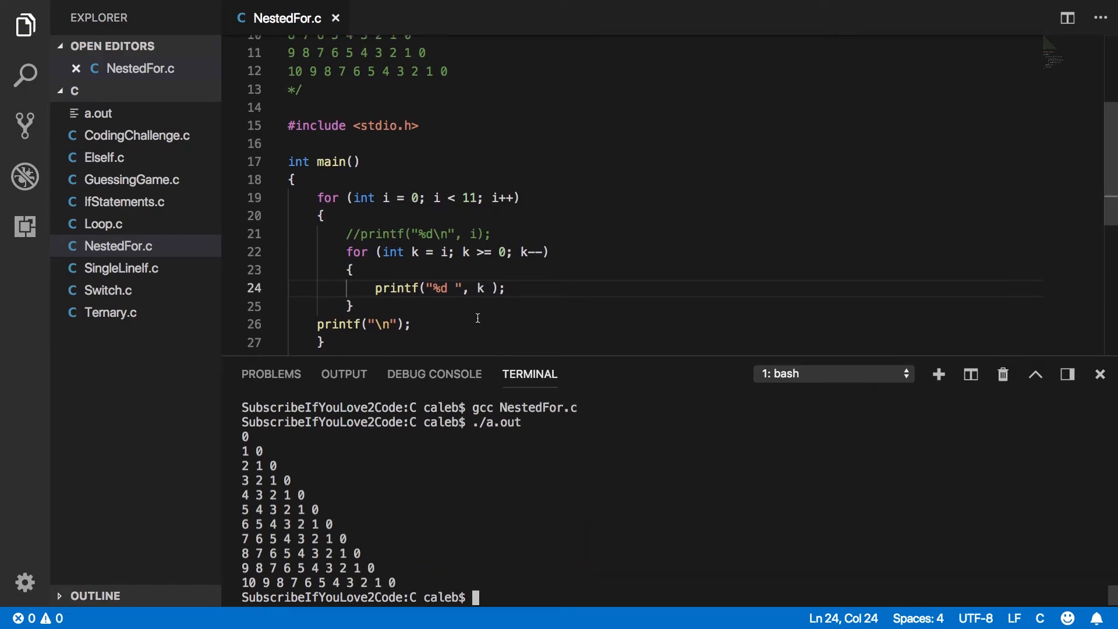
{"action": "scroll", "scroll_direction": "up", "scroll_amount": 3}
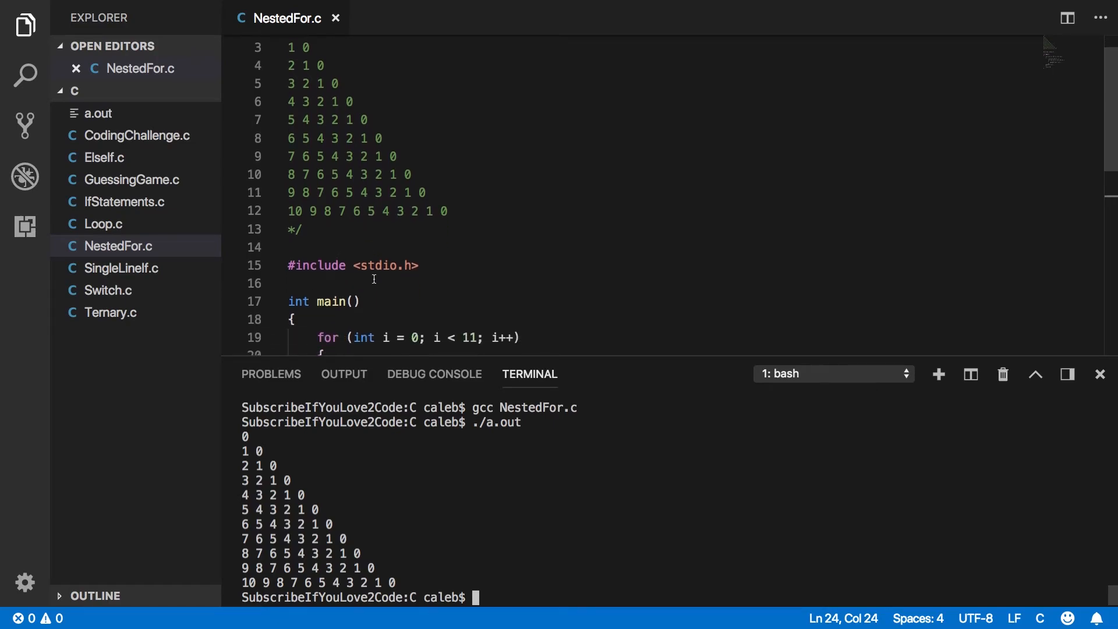
{"action": "scroll", "scroll_direction": "down", "scroll_amount": 3}
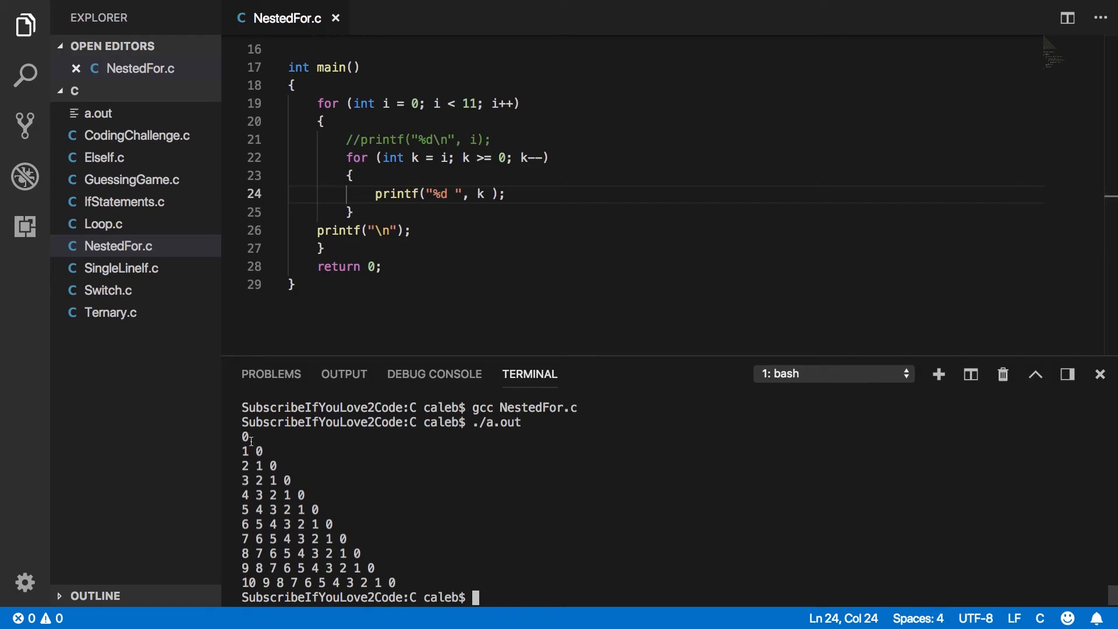
{"action": "mouse_move", "coordinate": [403, 442]}
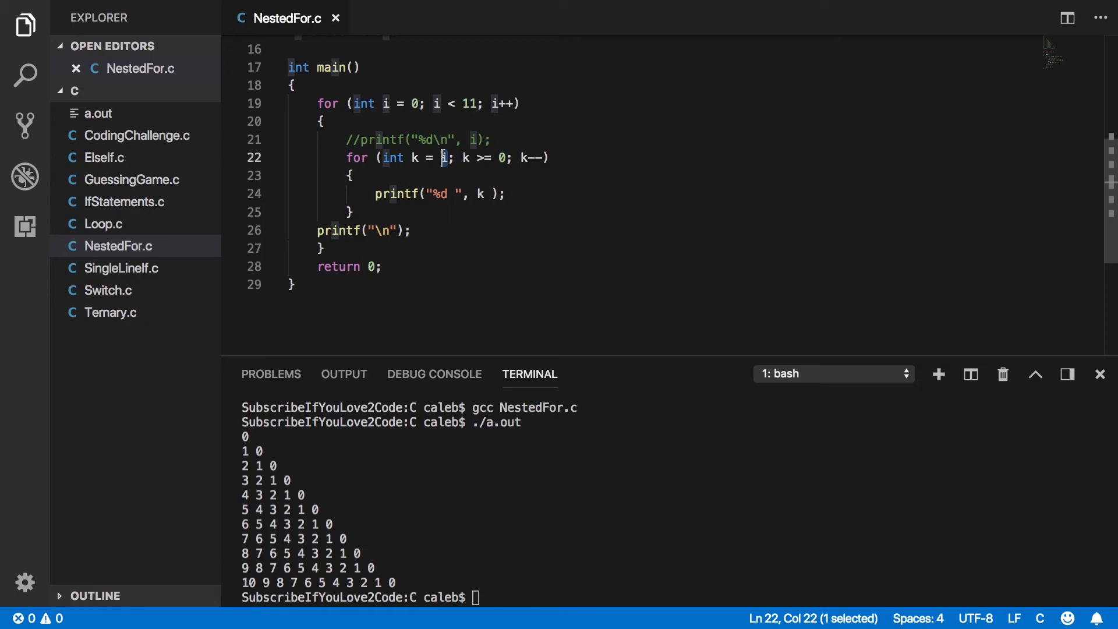
{"action": "mouse_move", "coordinate": [427, 278]}
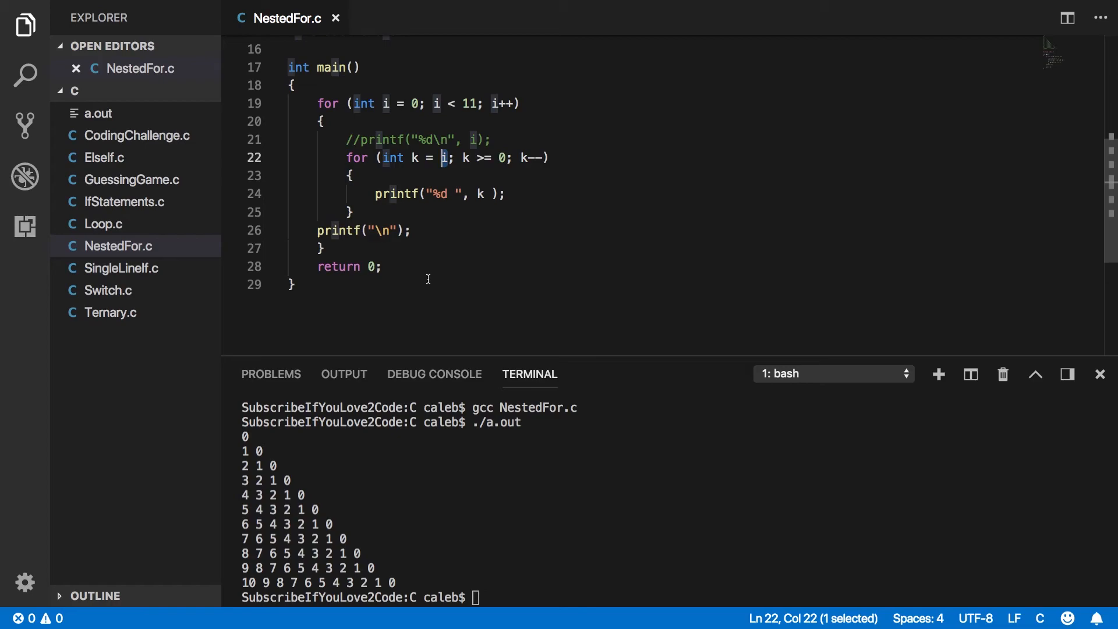
{"action": "left_click_drag", "start_coordinate": [441, 157], "coordinate": [377, 194]}
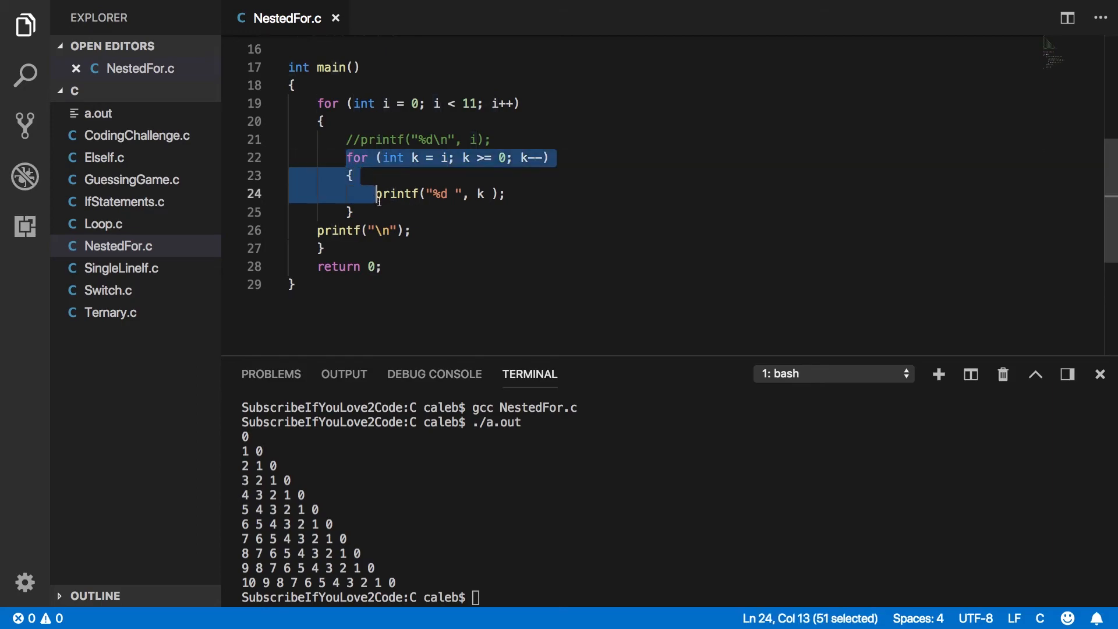